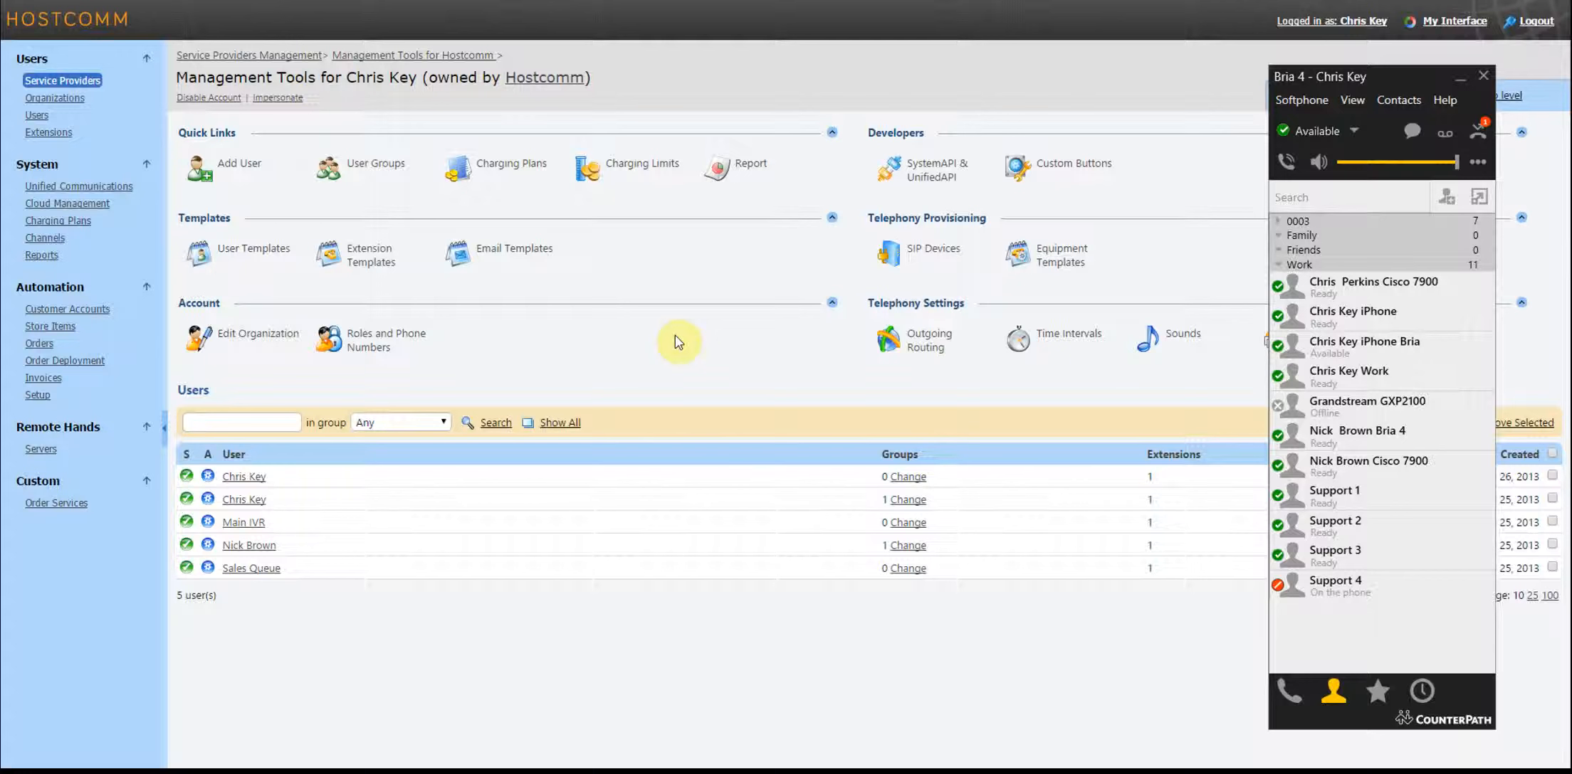
mouse_move(477, 79)
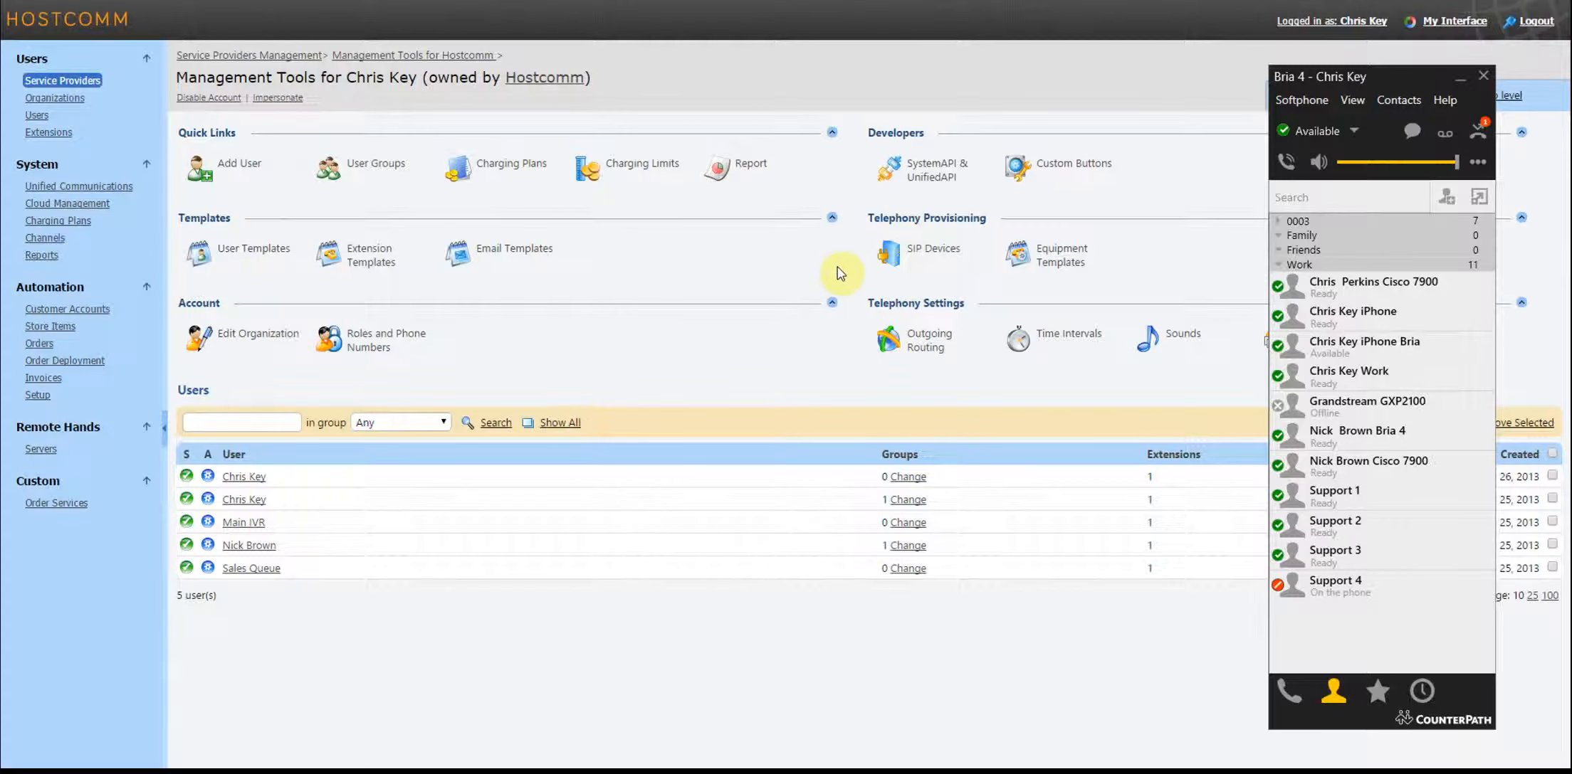
mouse_move(534, 632)
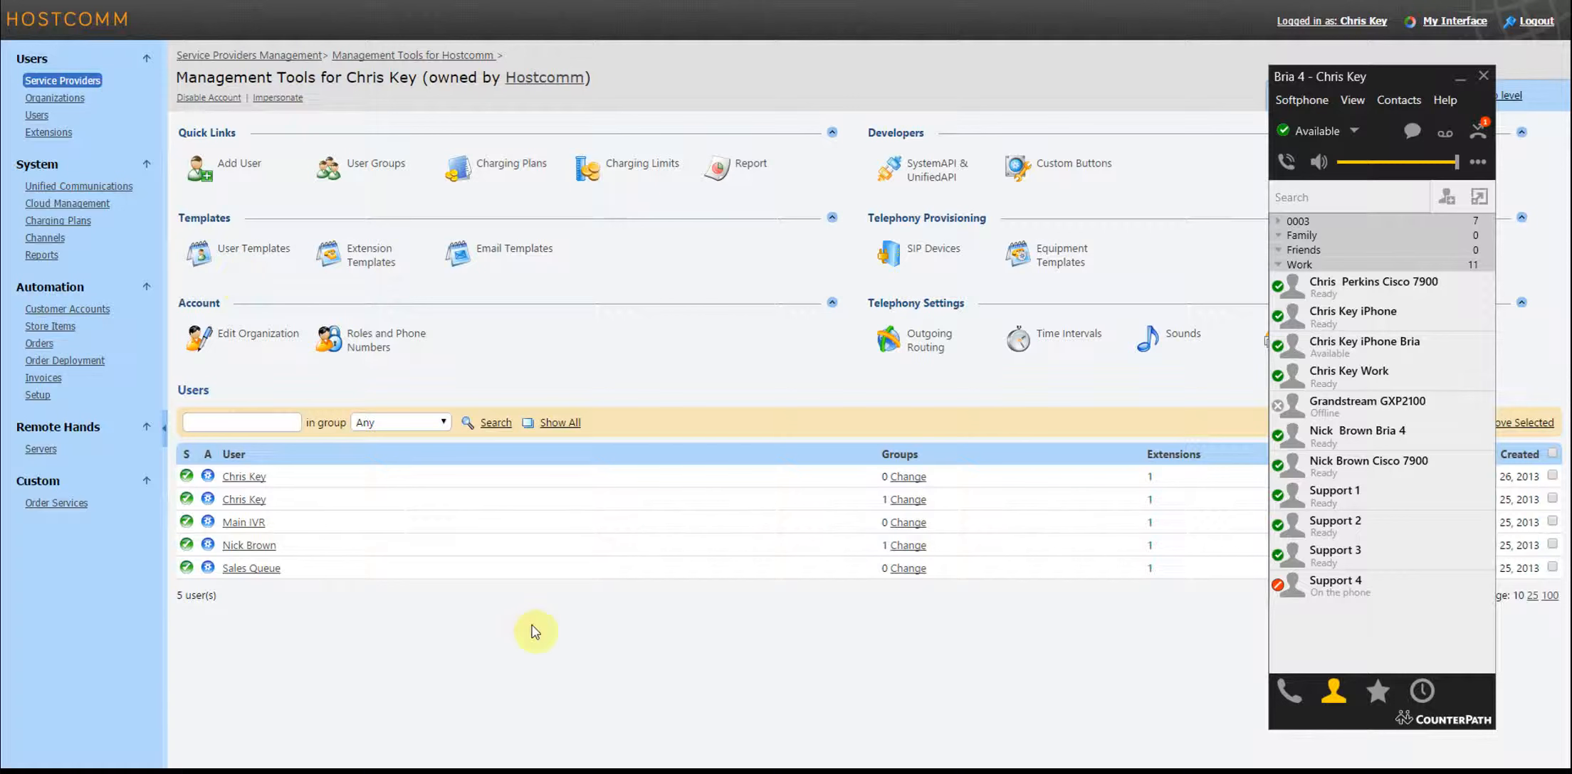
mouse_move(146, 297)
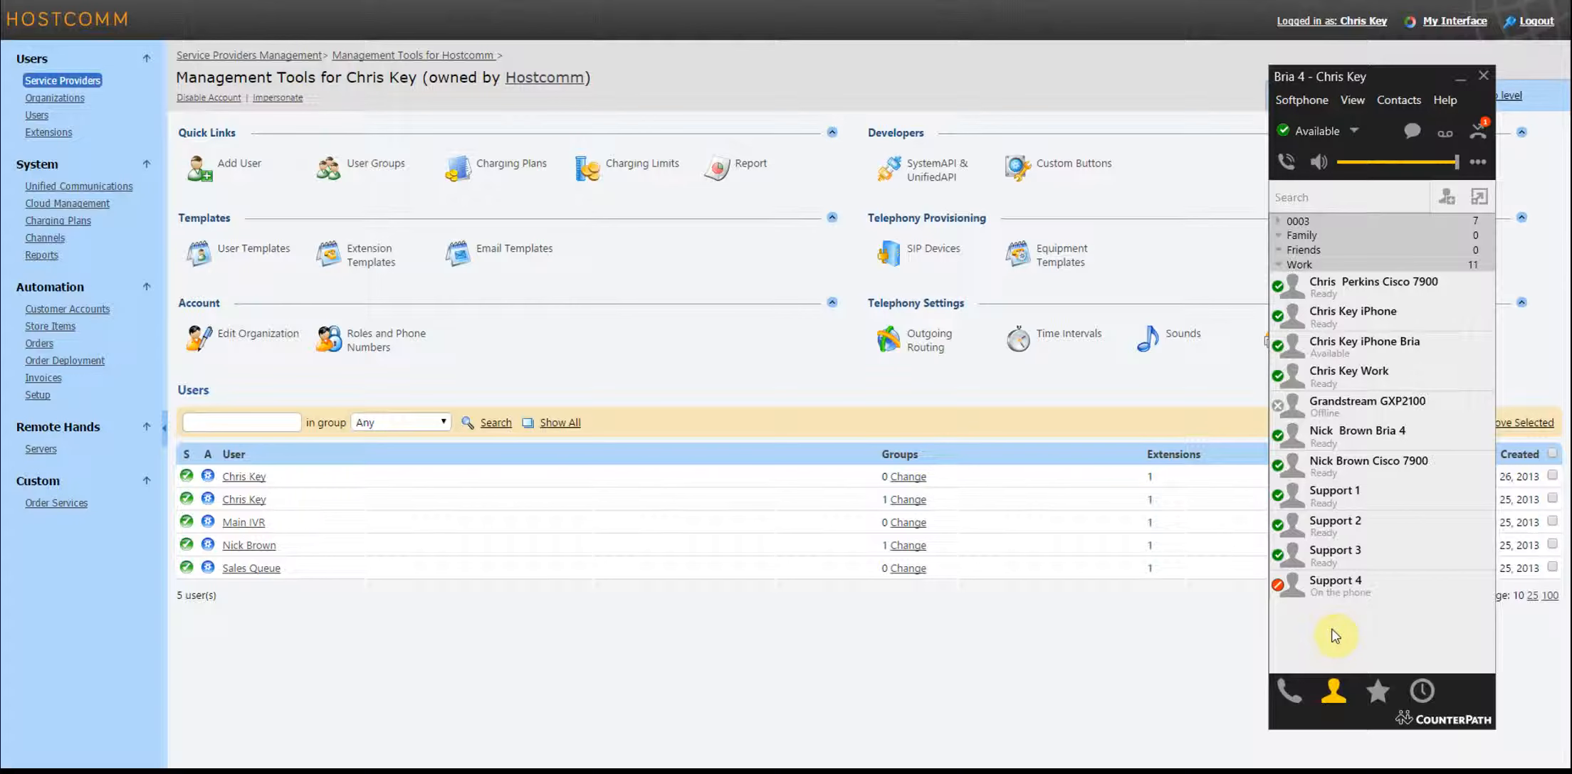
mouse_move(827, 698)
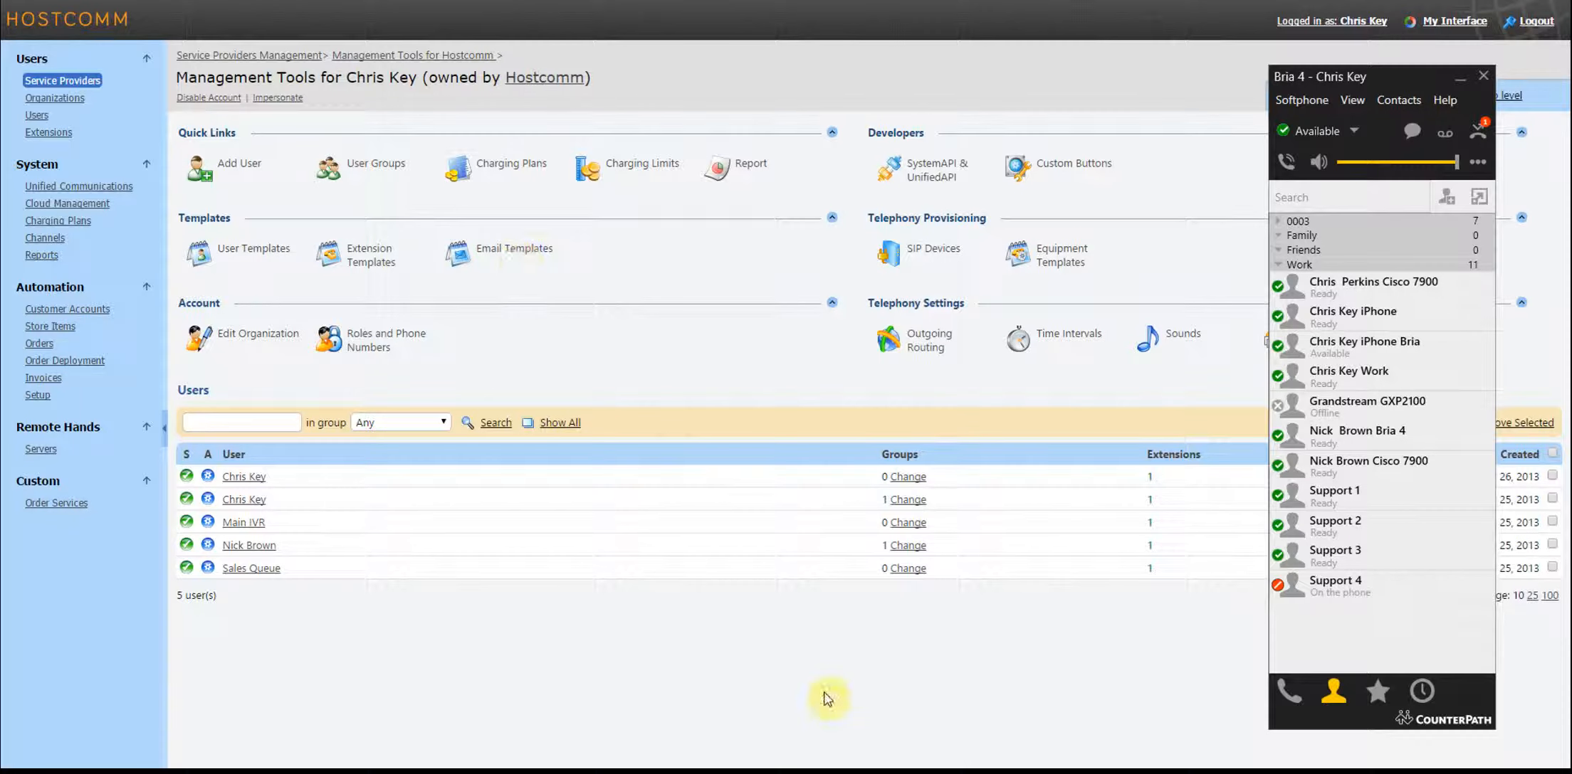
mouse_move(766, 663)
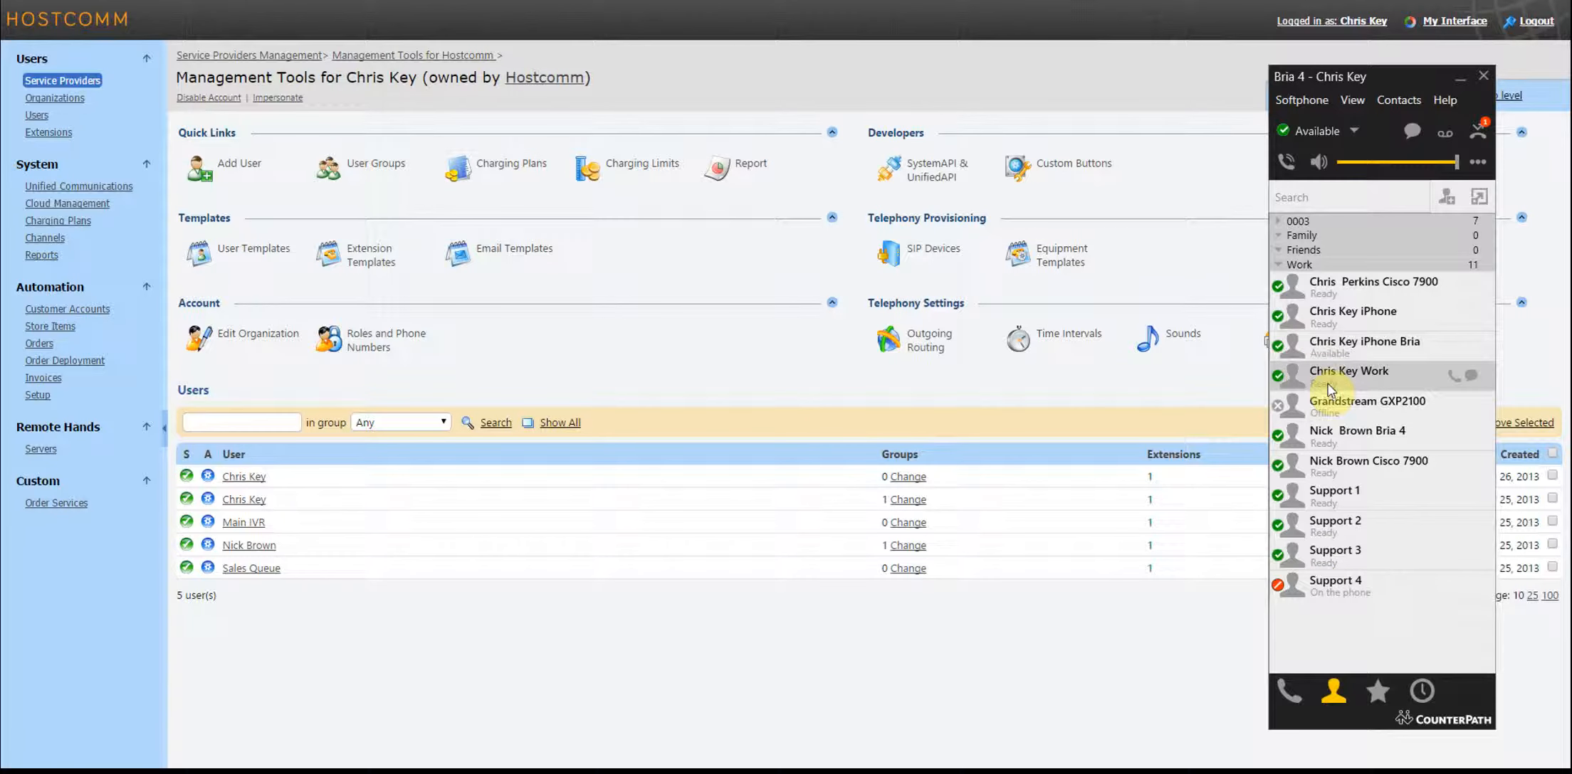
mouse_move(1103, 379)
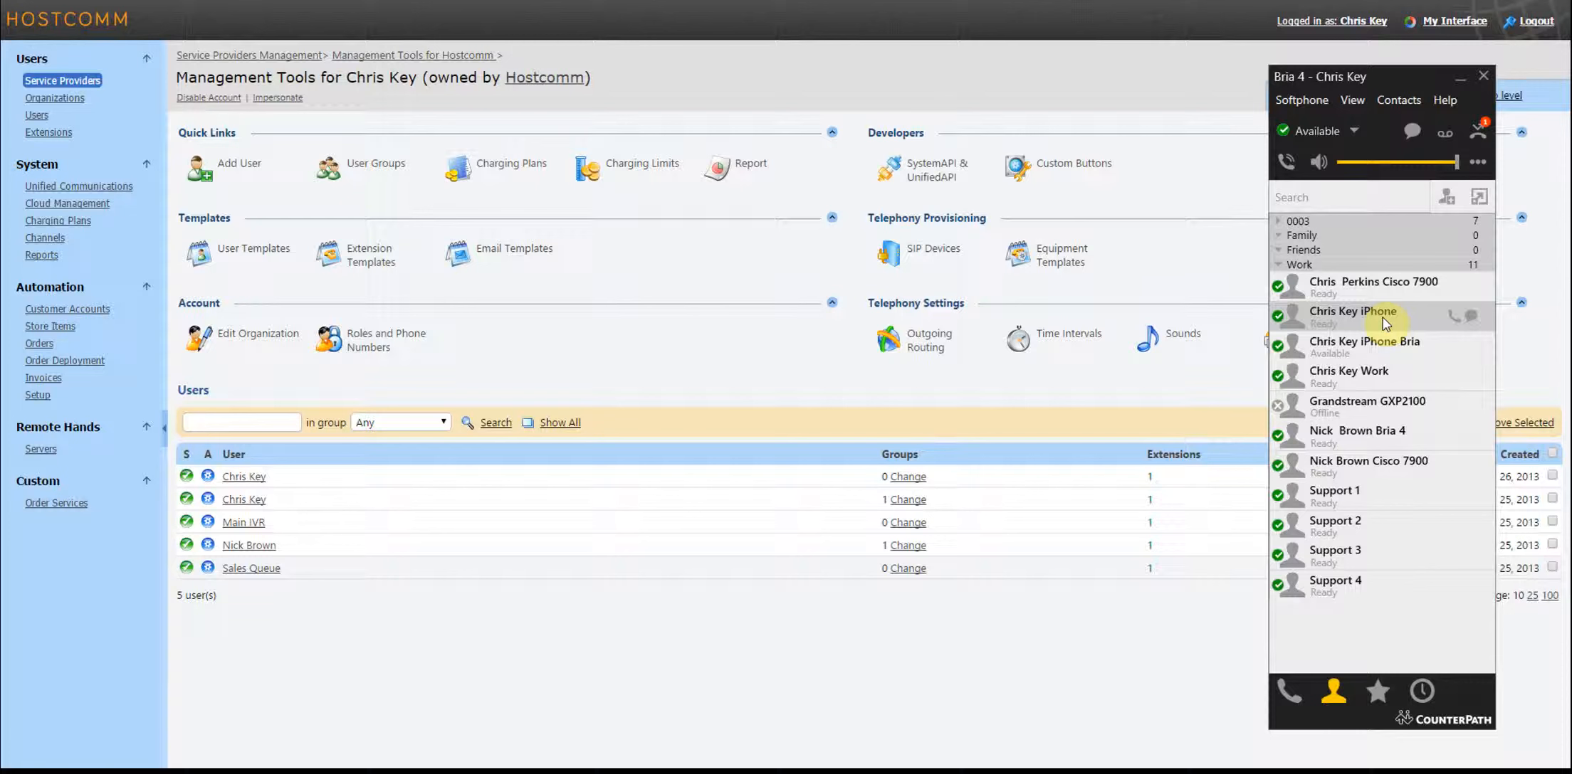
mouse_move(1424, 347)
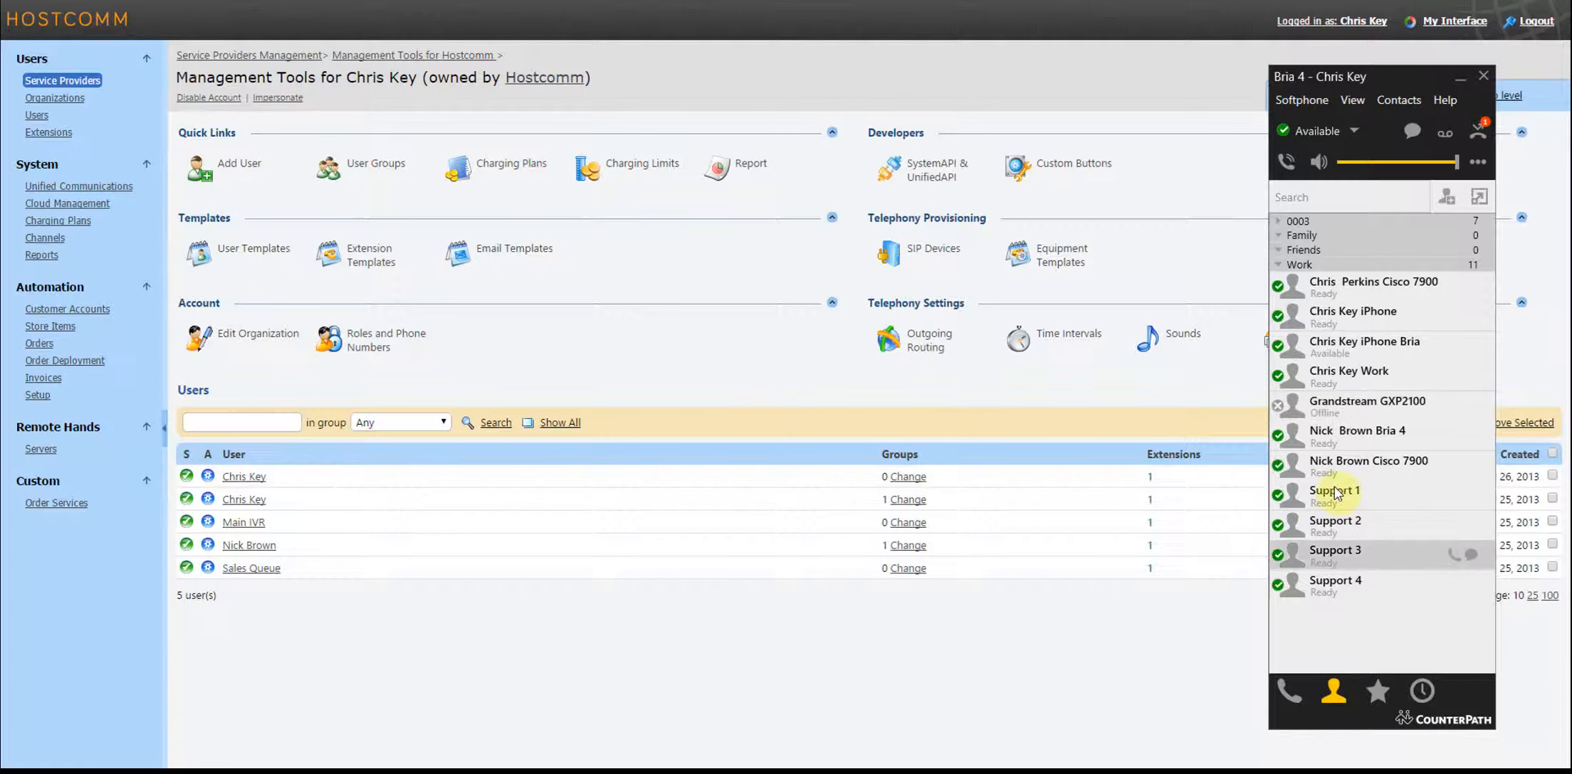
mouse_move(1380, 465)
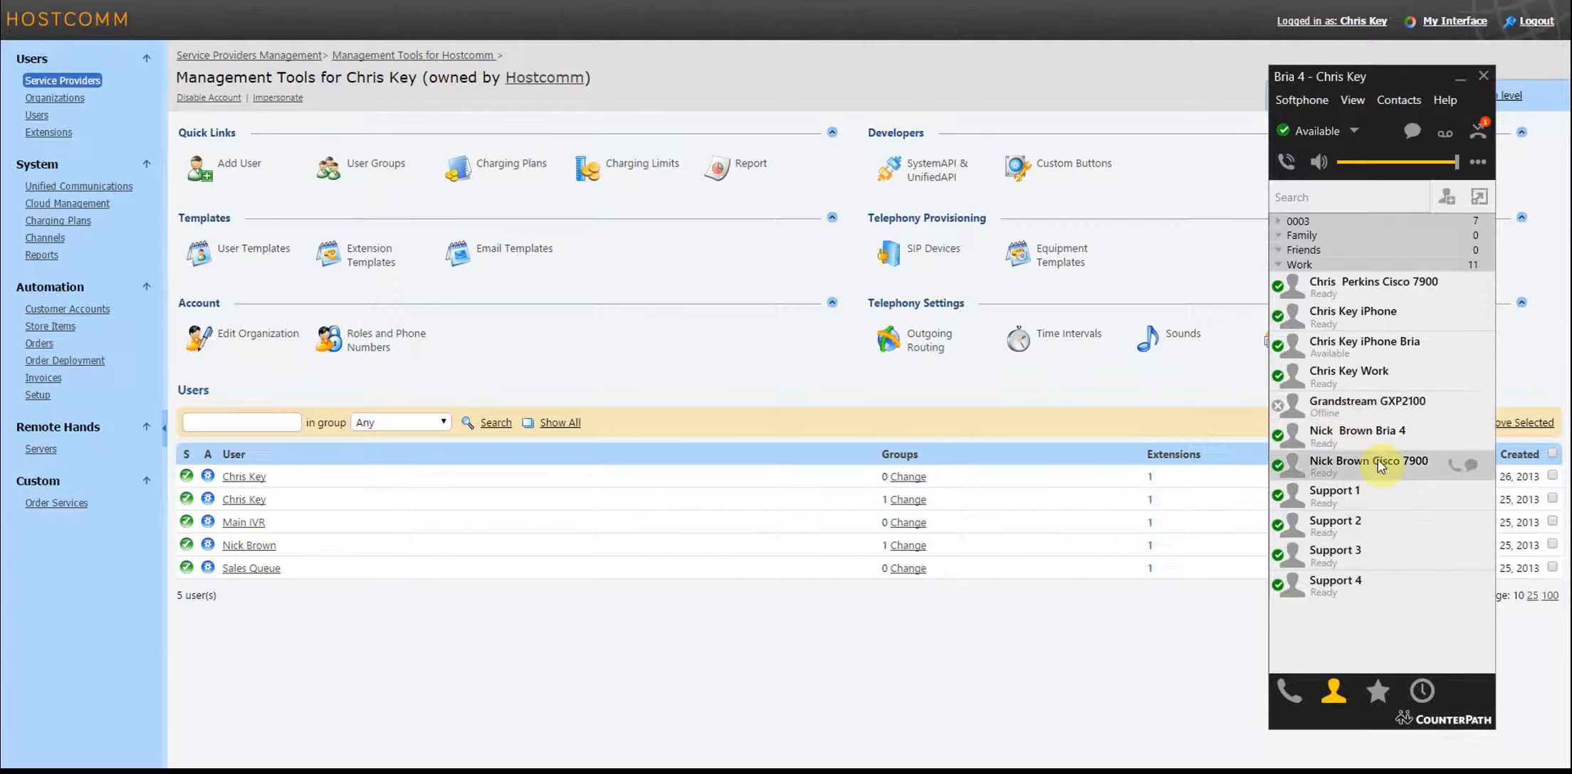
mouse_move(1401, 557)
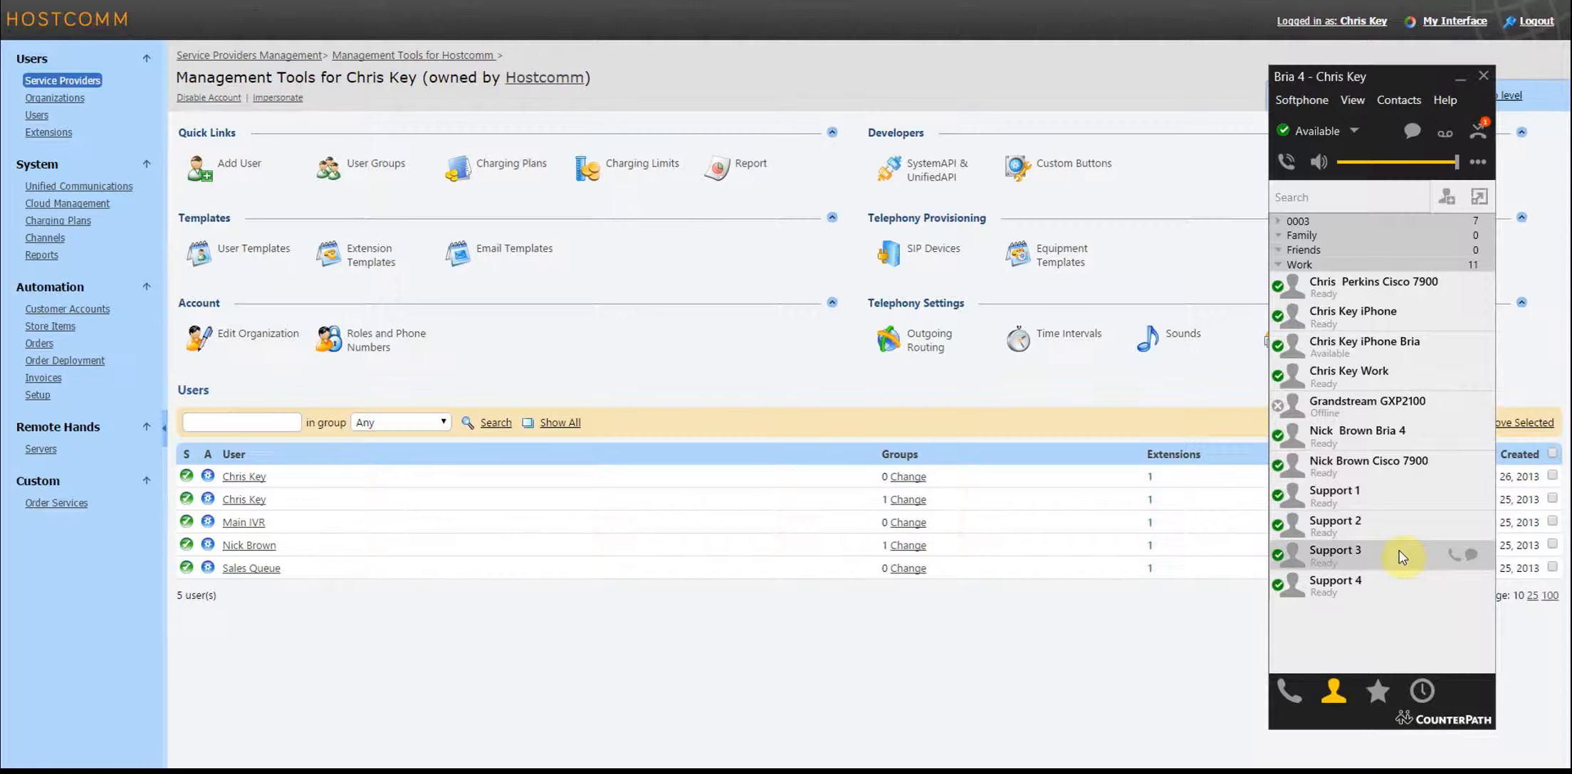
mouse_move(960, 639)
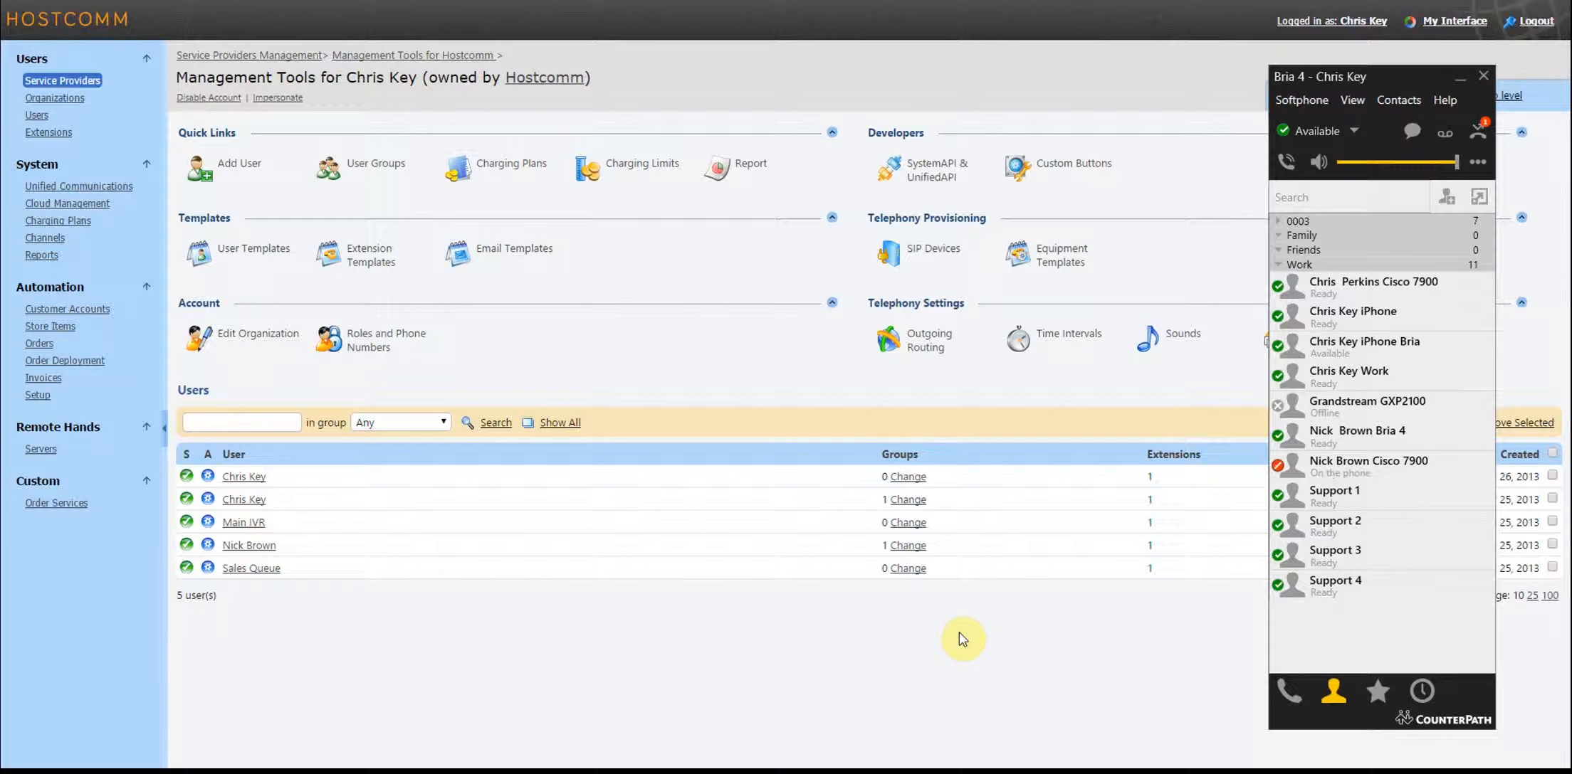
mouse_move(1353, 481)
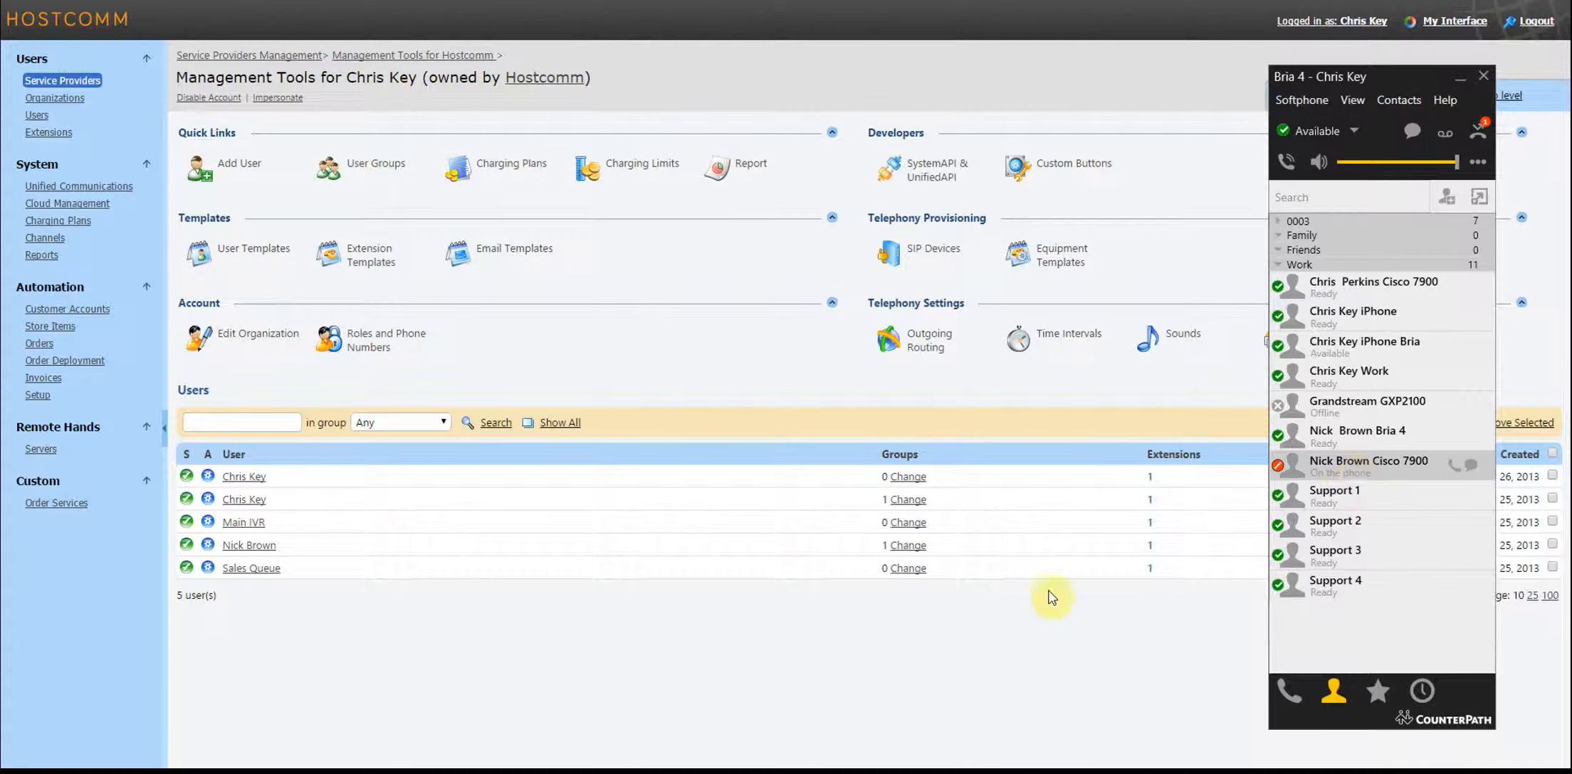
mouse_move(981, 622)
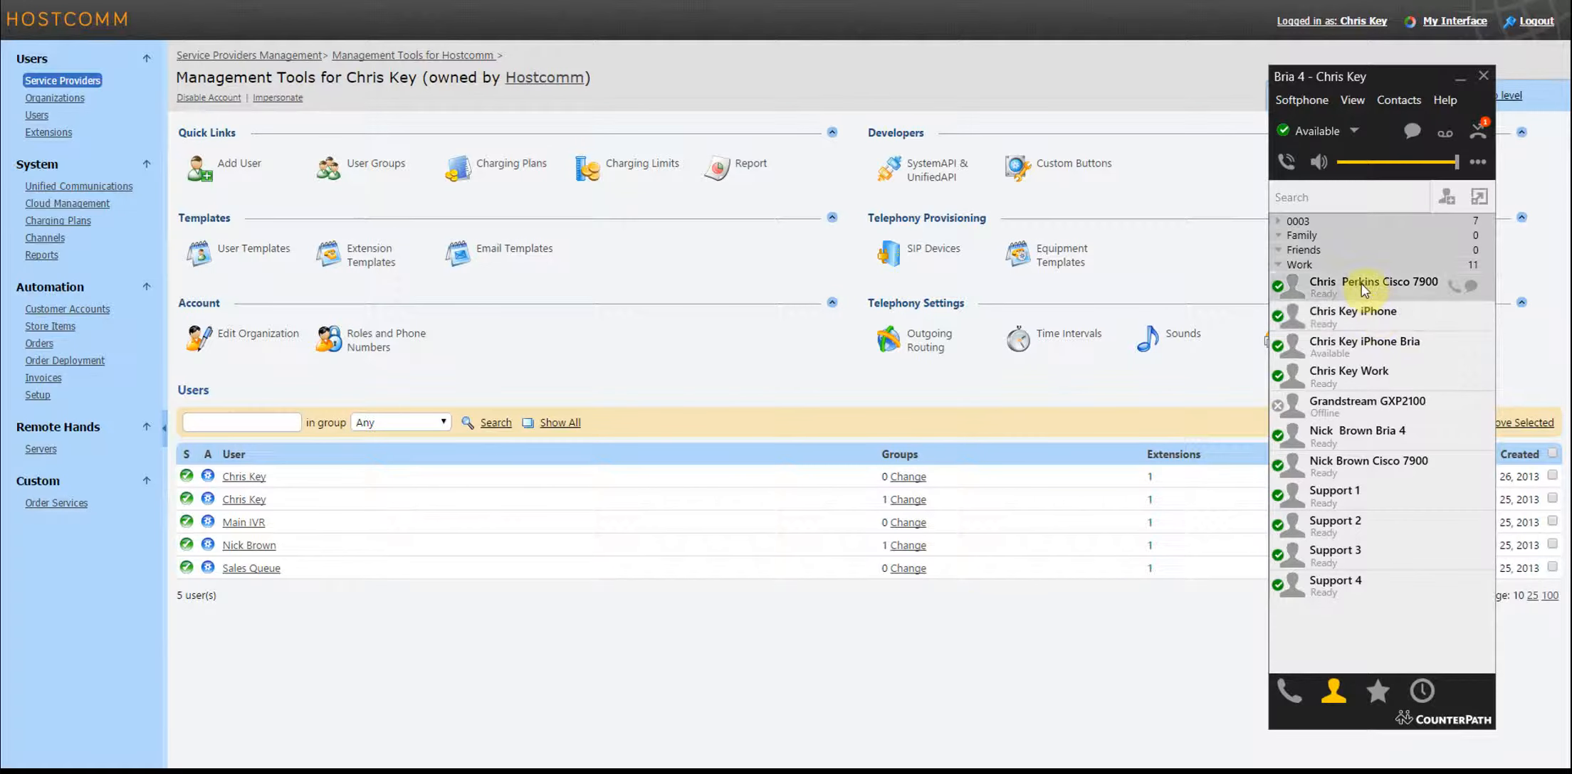
mouse_move(1371, 432)
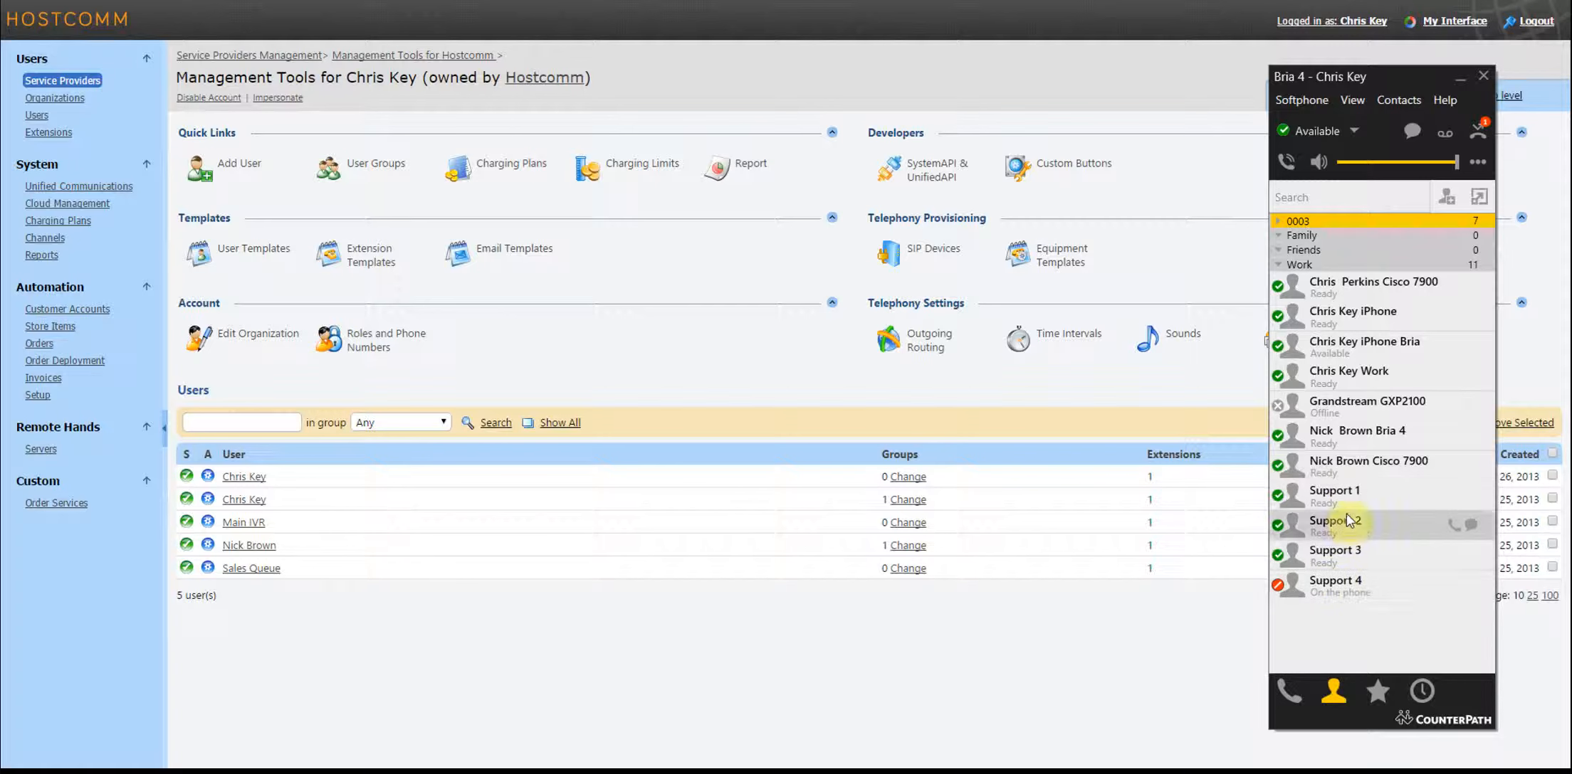
mouse_move(1354, 607)
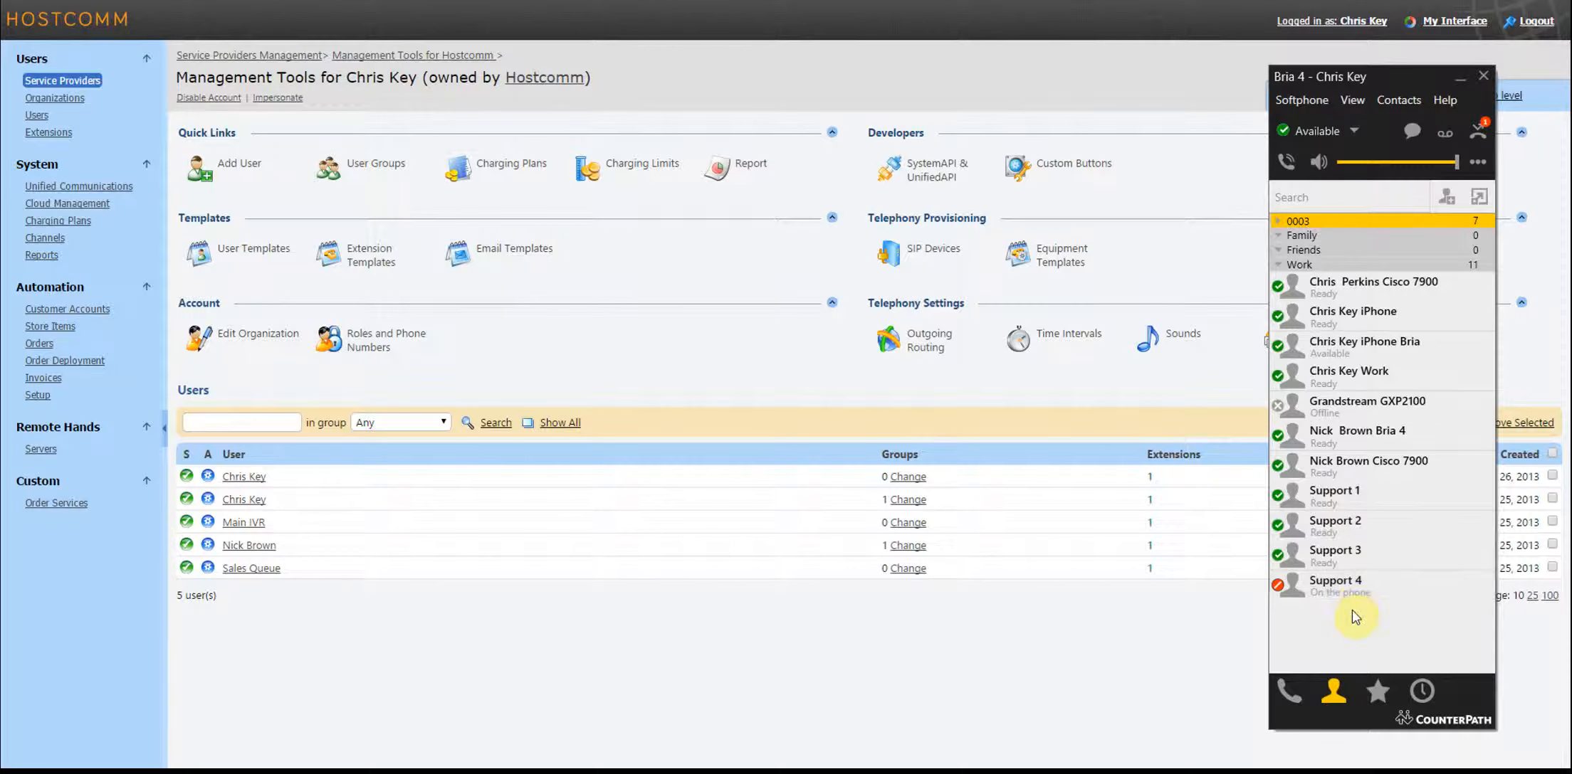
mouse_move(1407, 612)
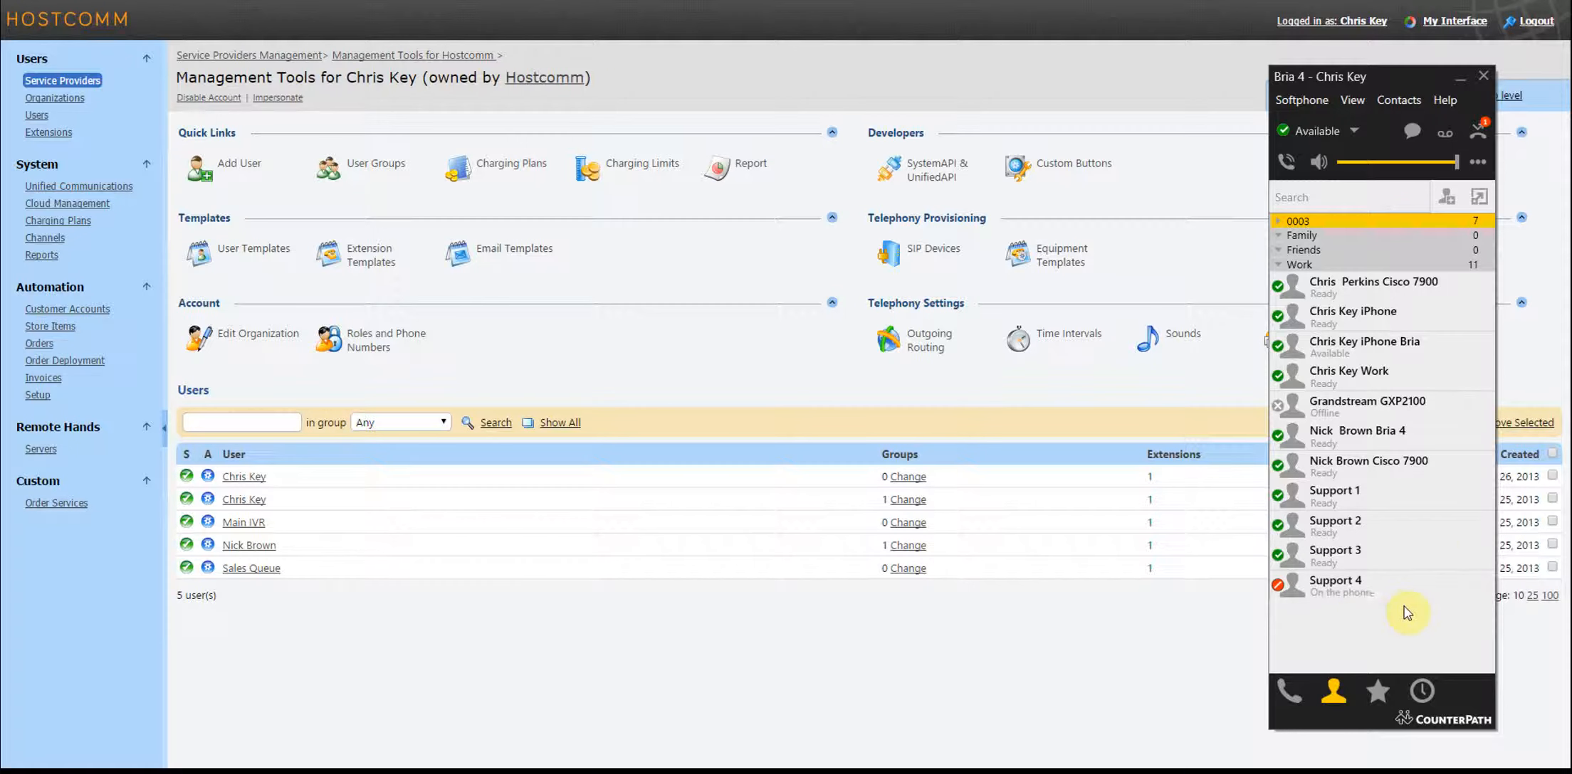
mouse_move(1370, 516)
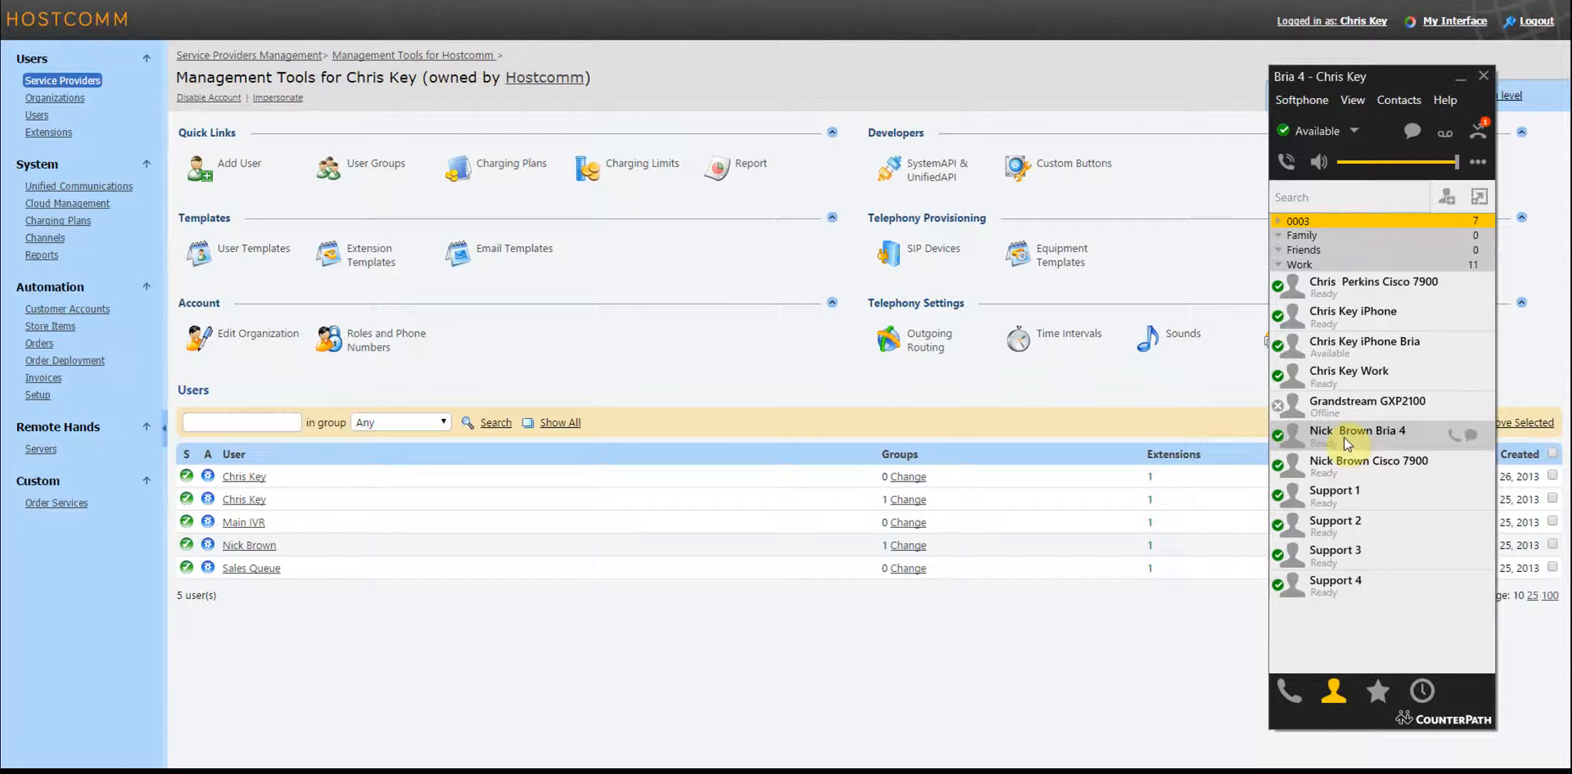
- Select the Bria 4 contact in the Work buddy list after Support 4 returns to Ready
left_click(1358, 435)
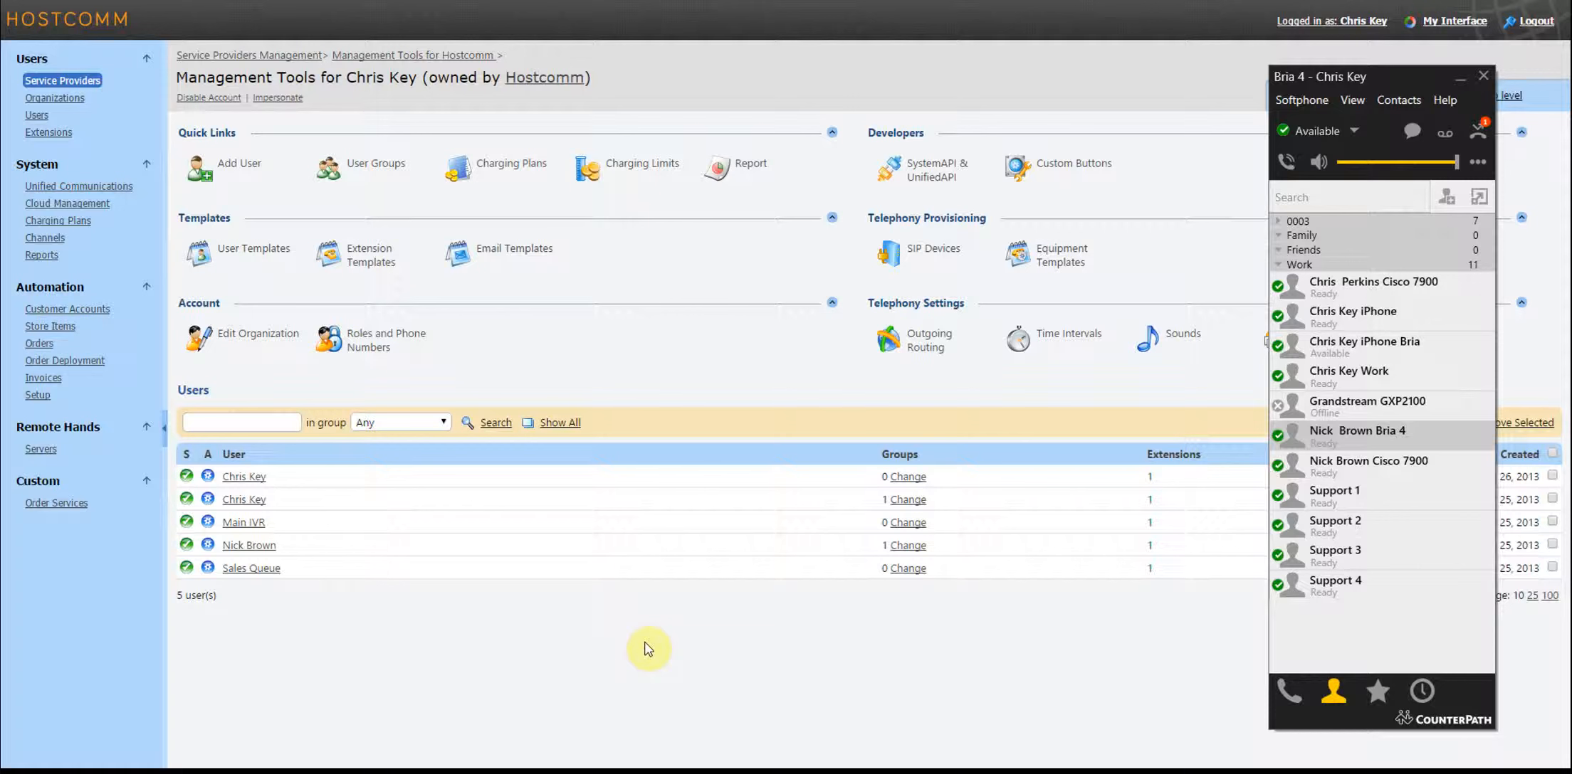
mouse_move(602, 654)
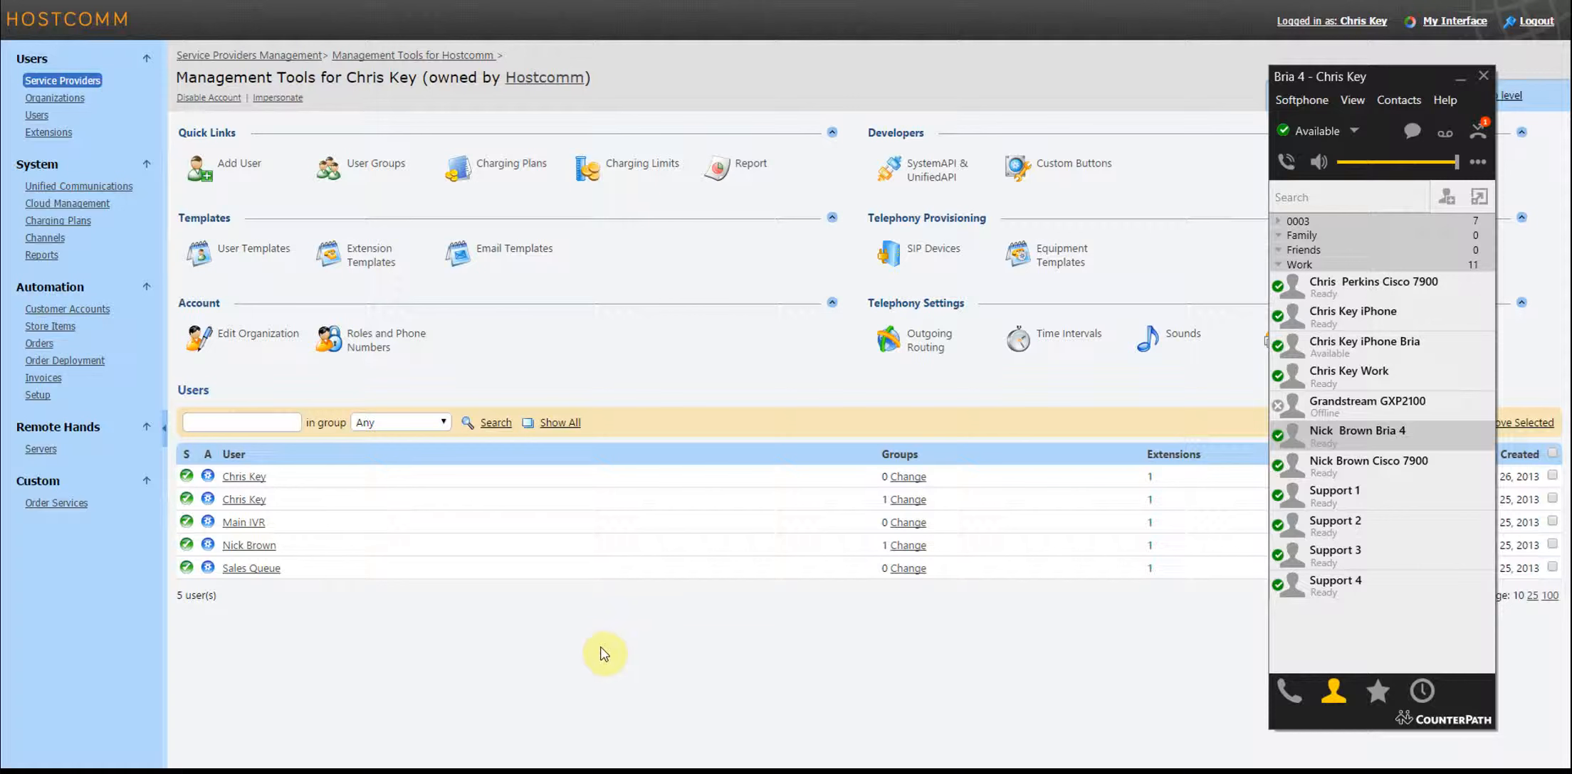
mouse_move(972, 723)
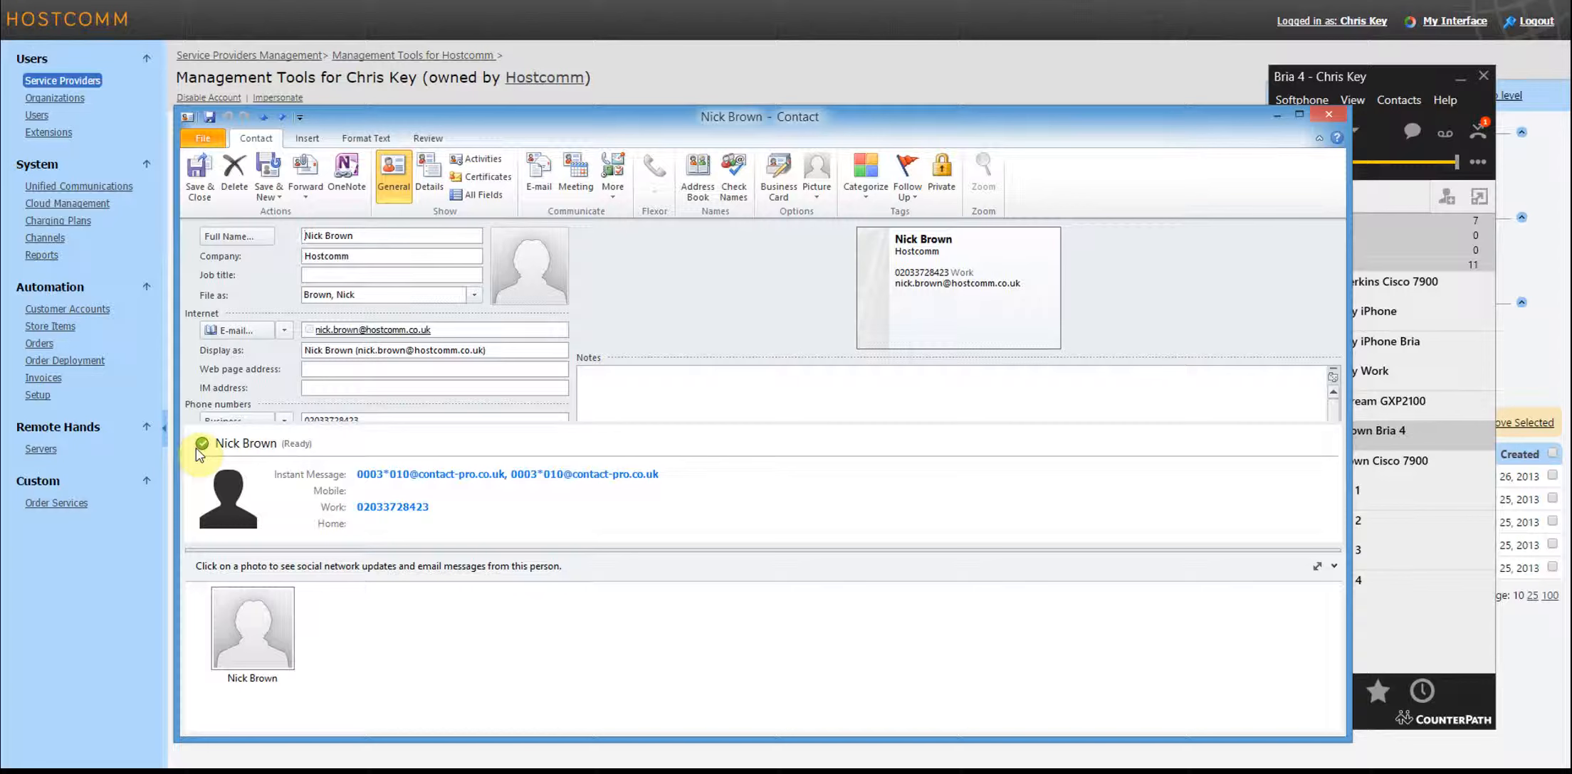
mouse_move(275, 459)
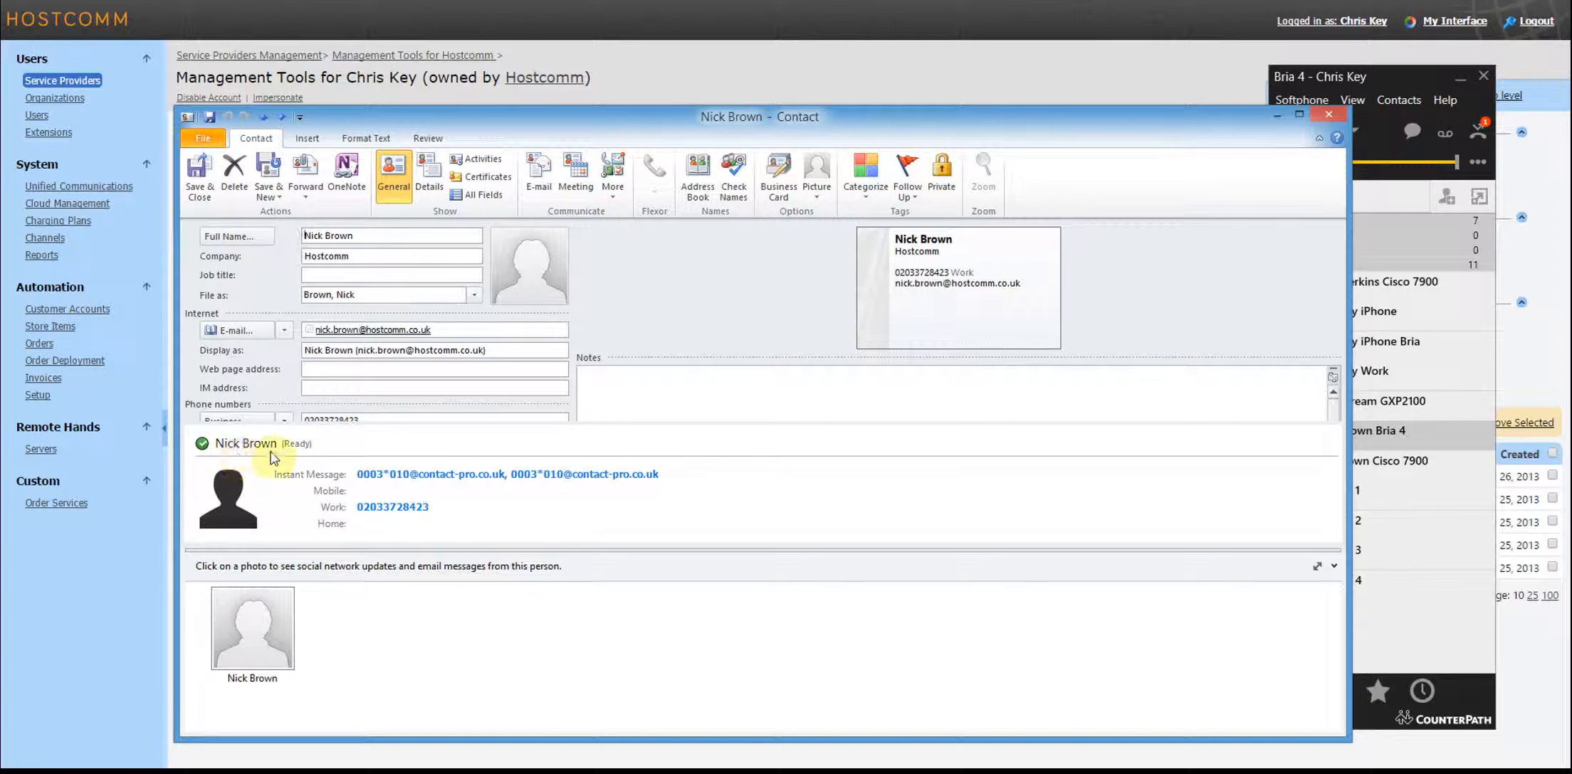
mouse_move(280, 452)
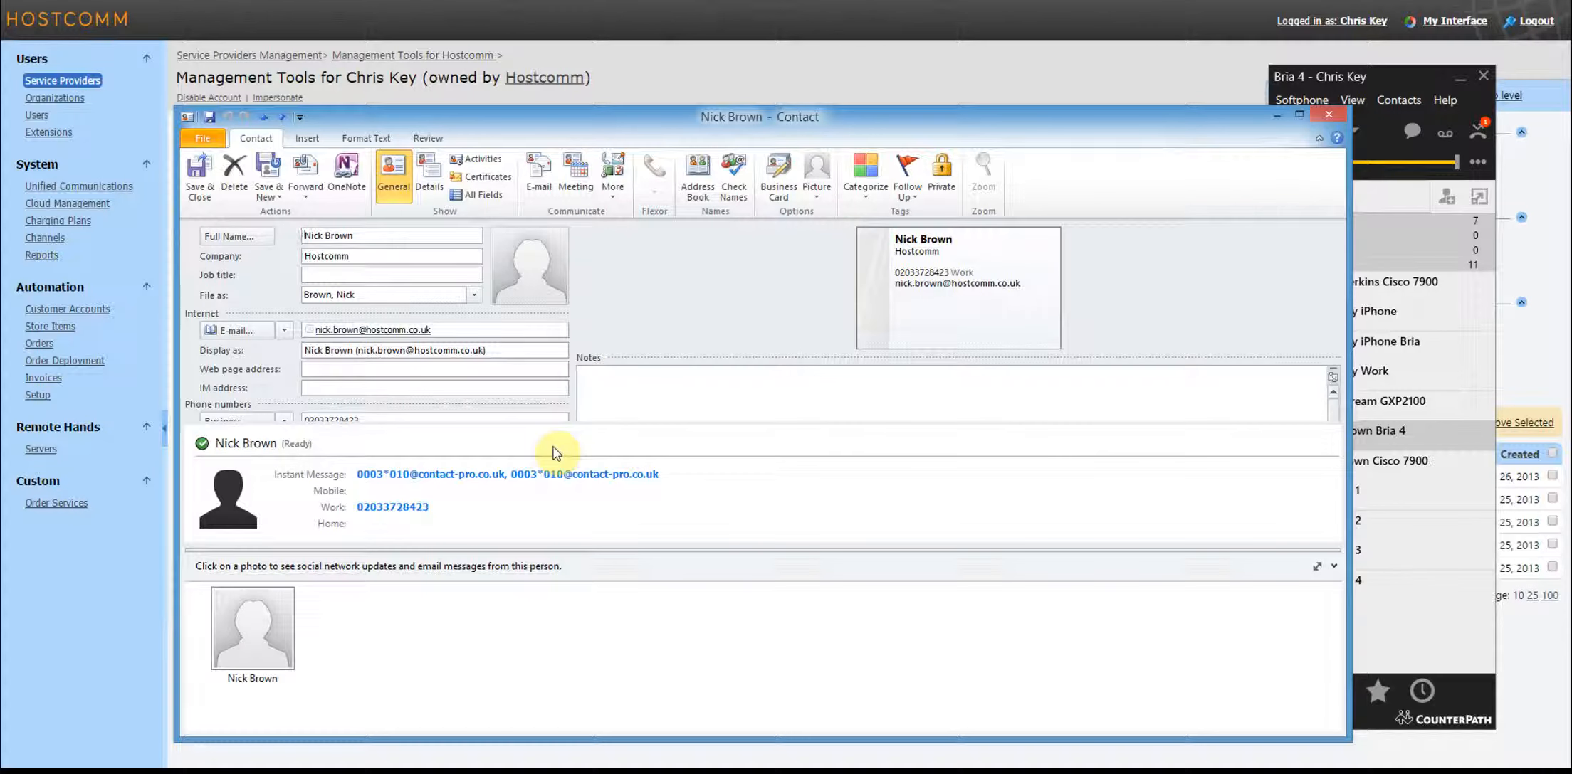
mouse_move(426, 456)
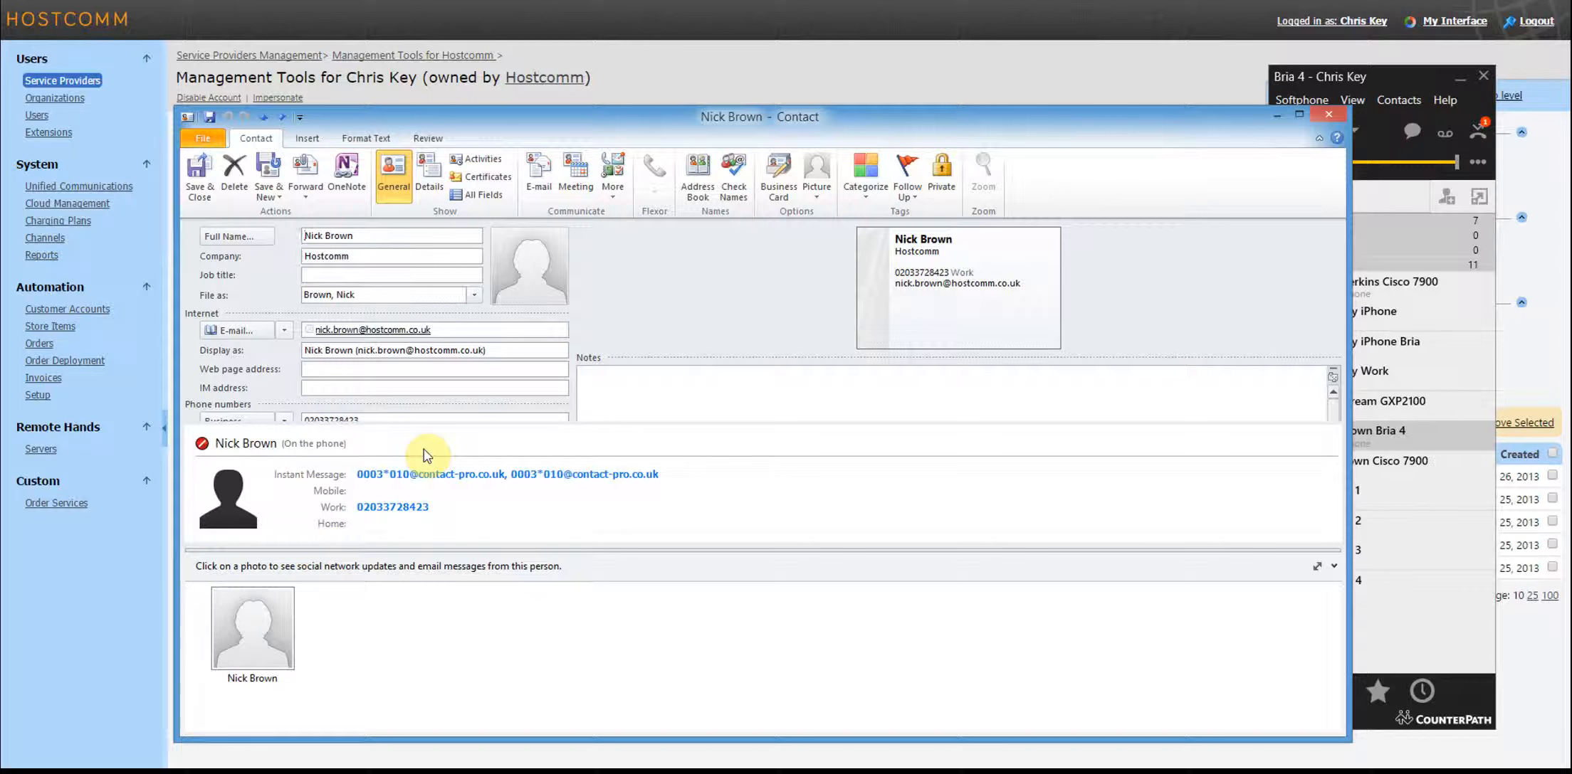
mouse_move(196, 459)
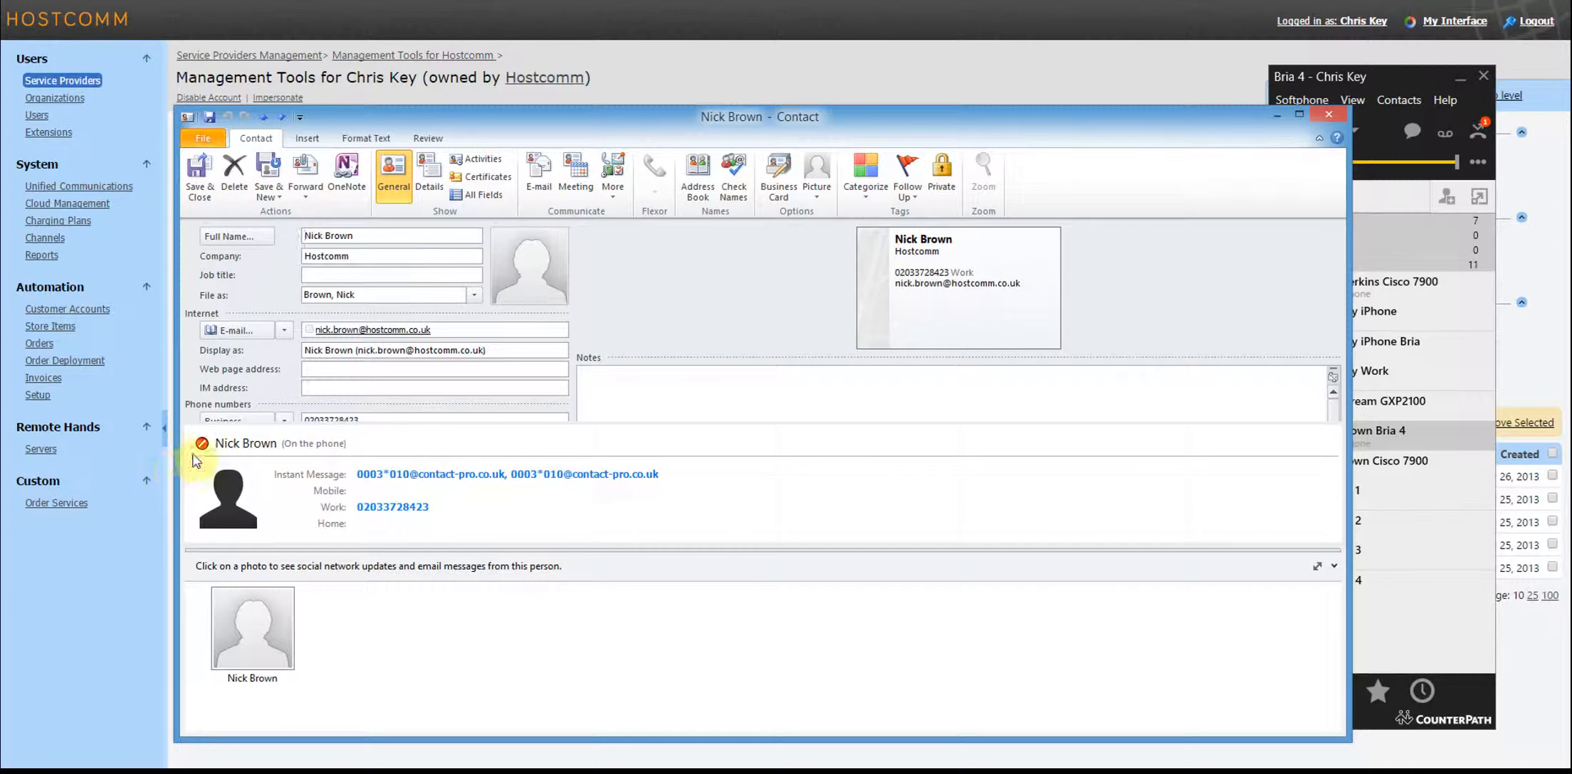
mouse_move(425, 449)
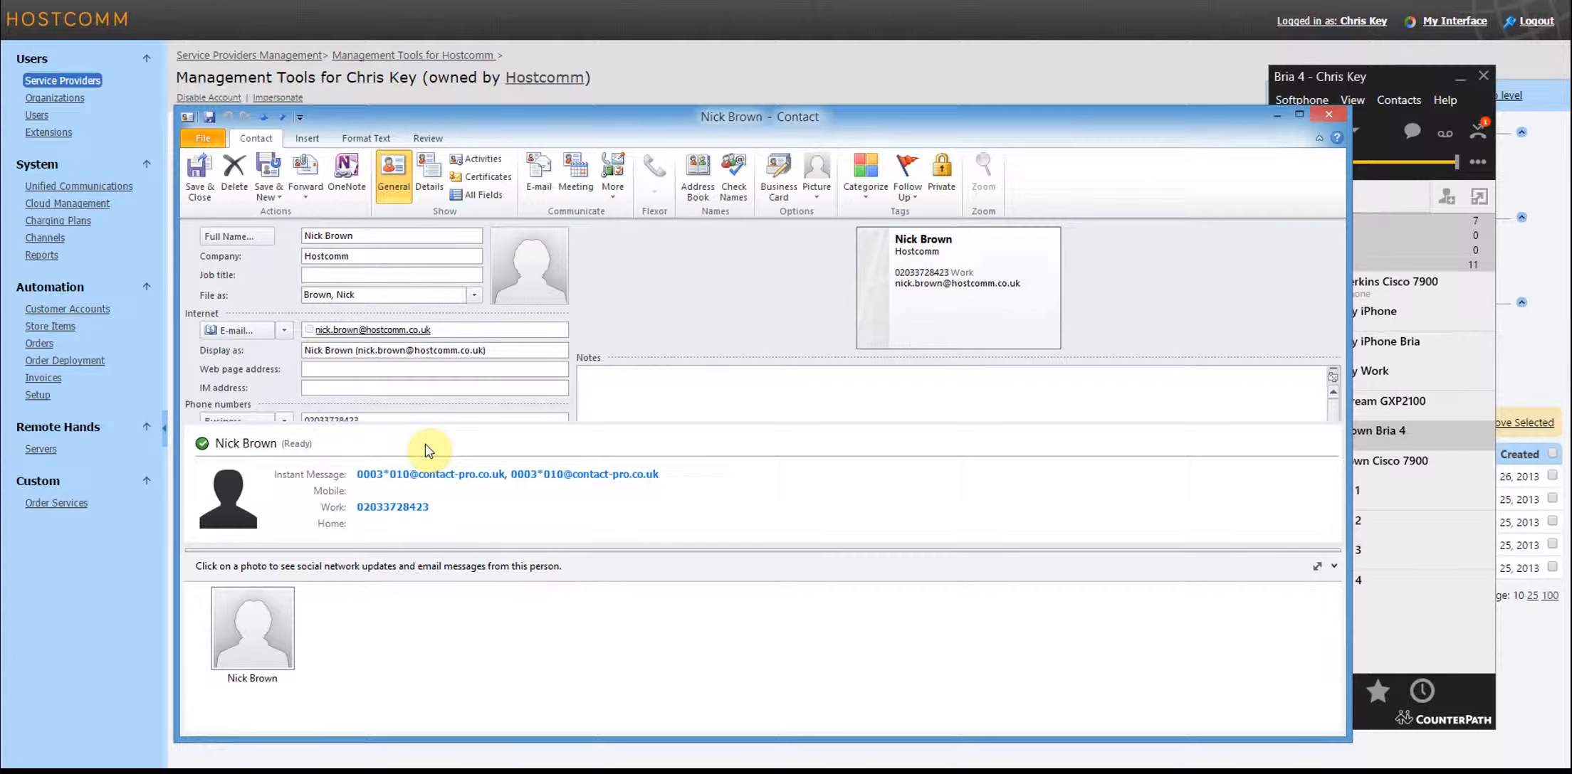
- View the Outlook Contacts list, then bring Bria 4's buddy list in front of the contact card
left_click(1329, 114)
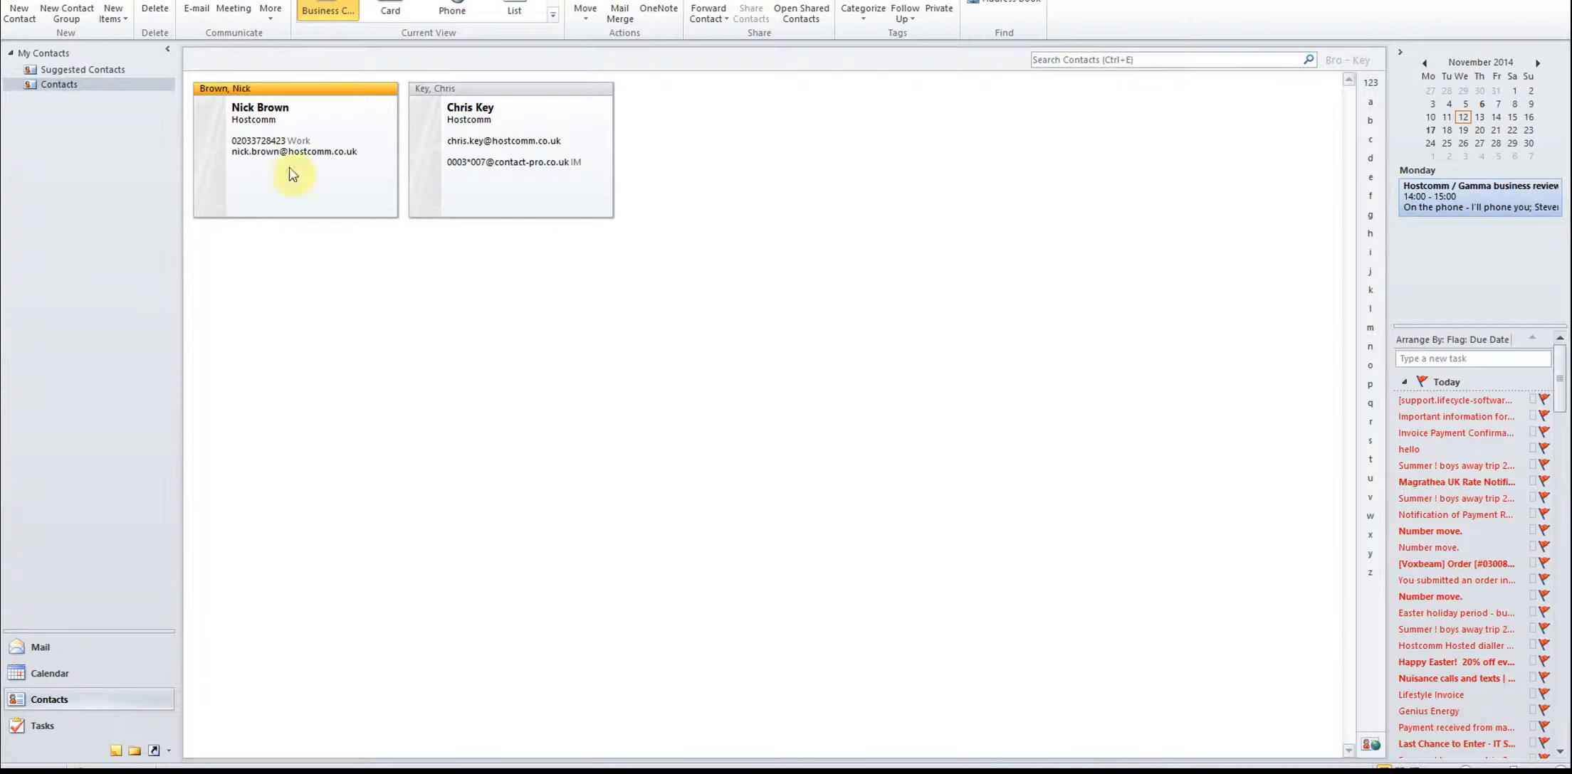
mouse_move(40, 647)
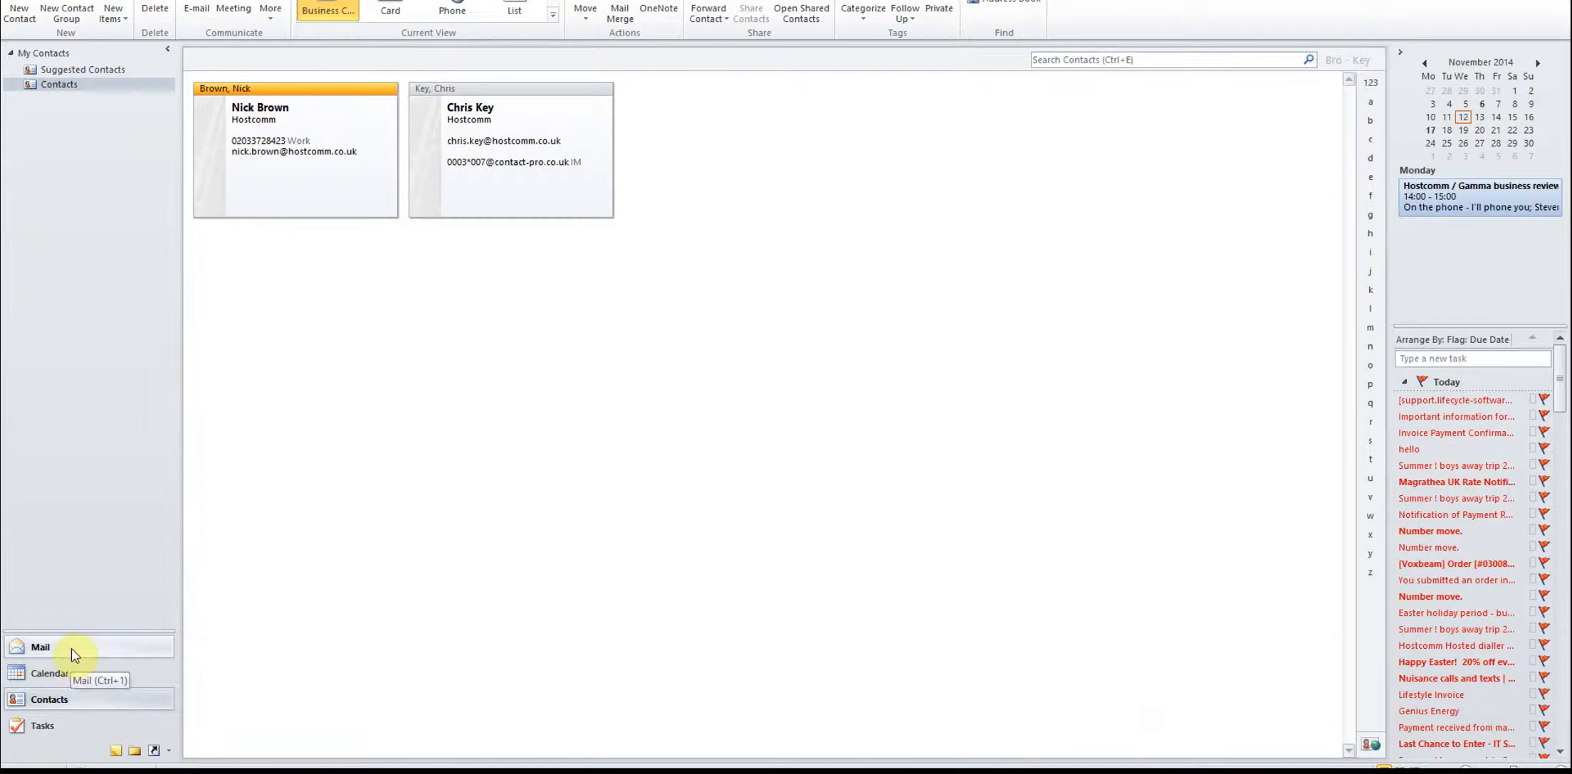
left_click(39, 646)
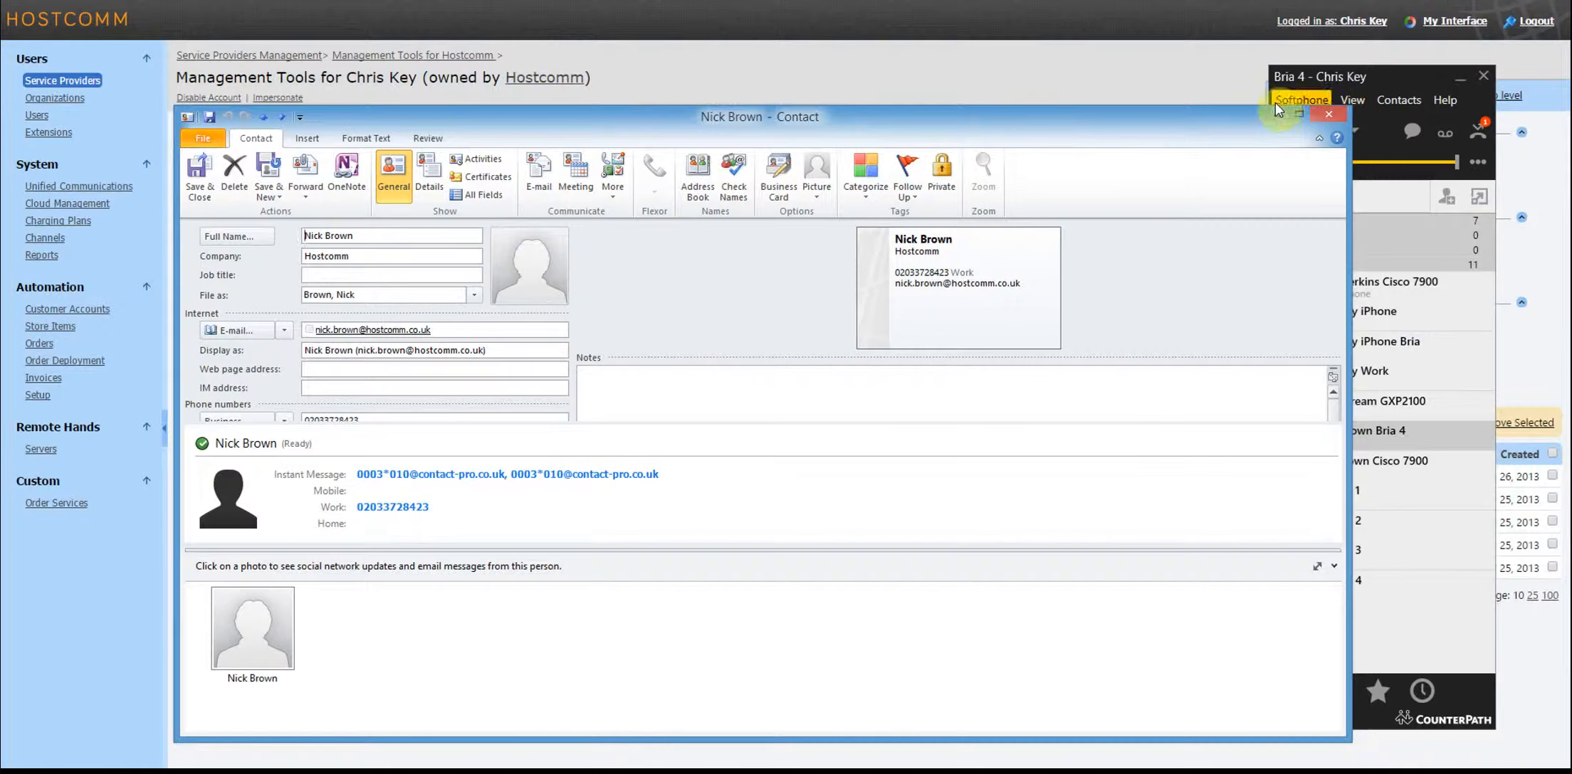
left_click(1329, 113)
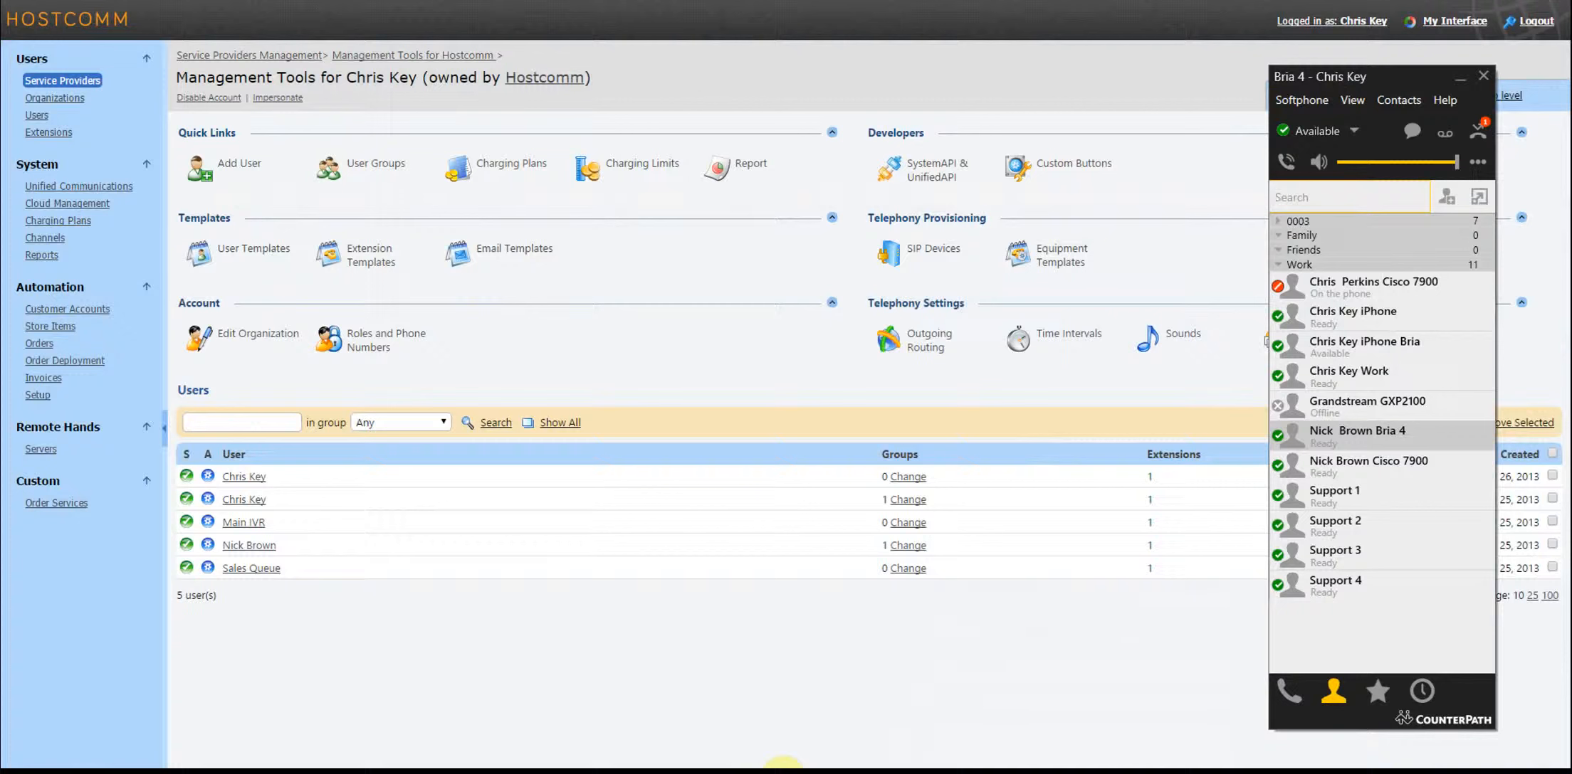